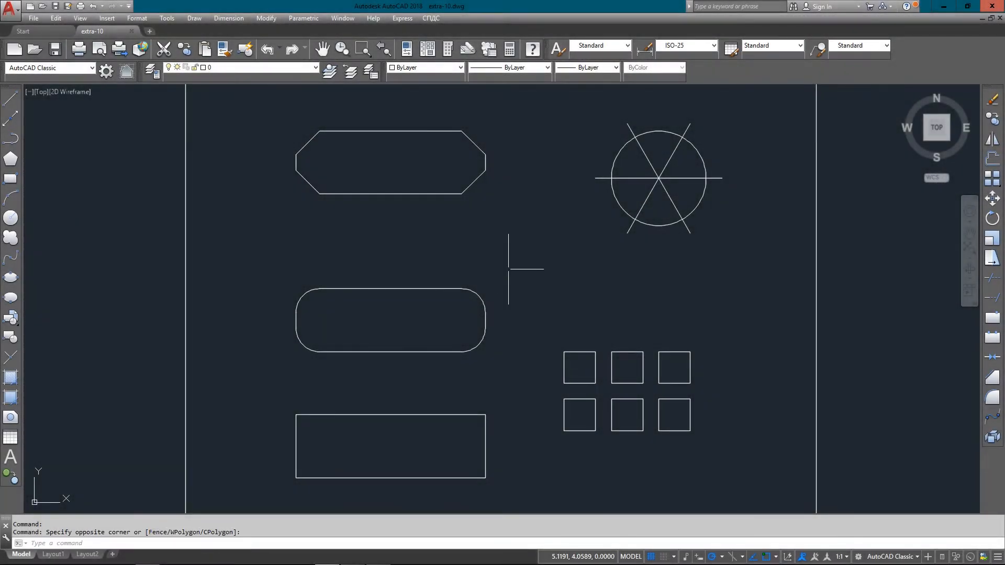
{"action": "mouse_move", "coordinate": [251, 198]}
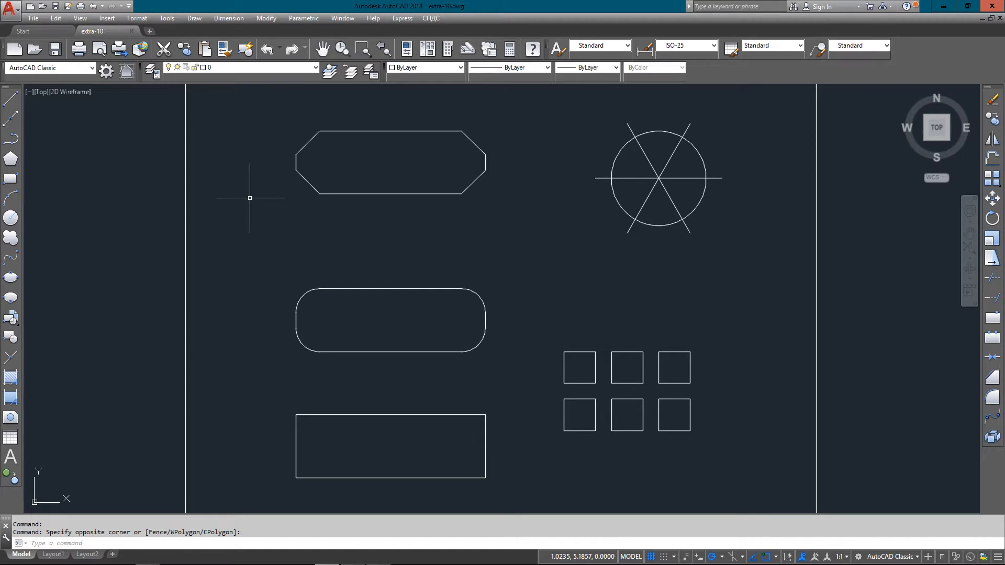
{"action": "mouse_move", "coordinate": [414, 169]}
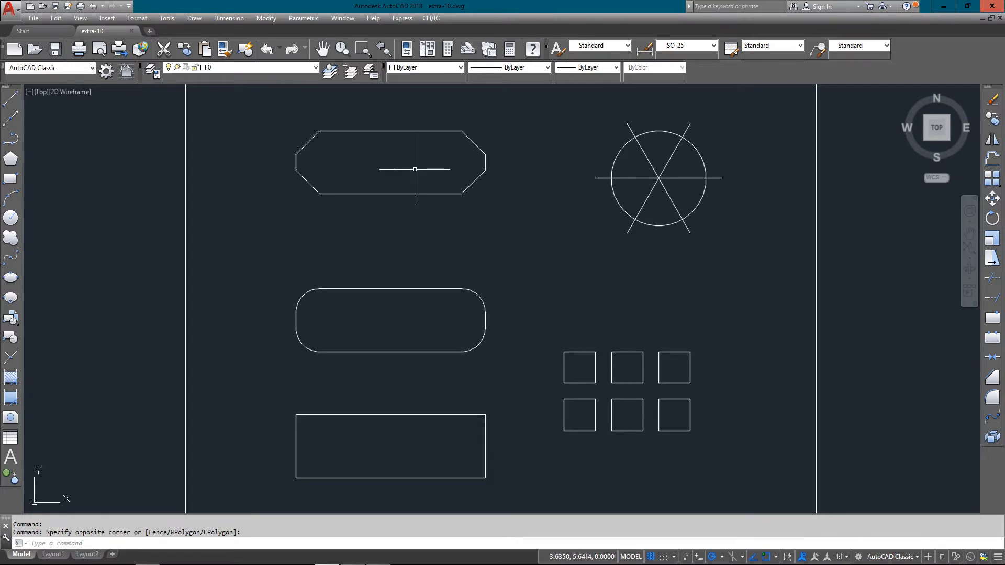
{"action": "mouse_move", "coordinate": [728, 209]}
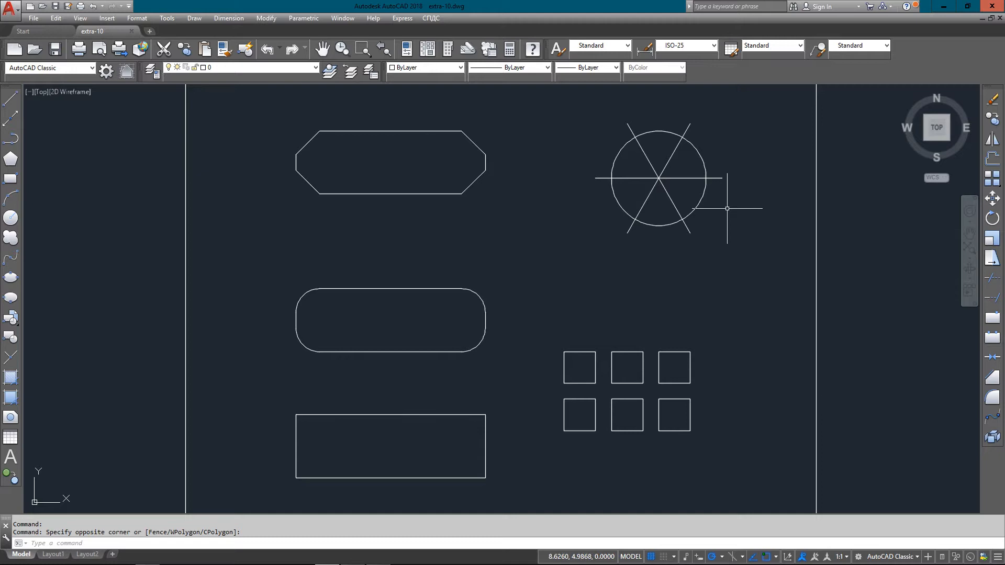
{"action": "mouse_move", "coordinate": [655, 313]}
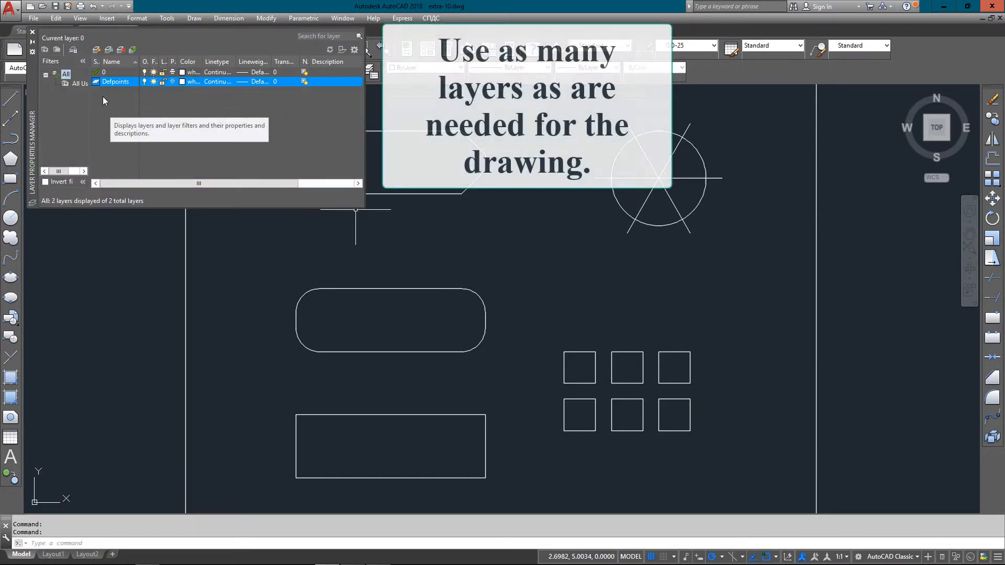
Step: Create a new TEXT layer coloured yellow
{"action": "left_click", "coordinate": [96, 49]}
{"action": "type", "text": "TEXT"}
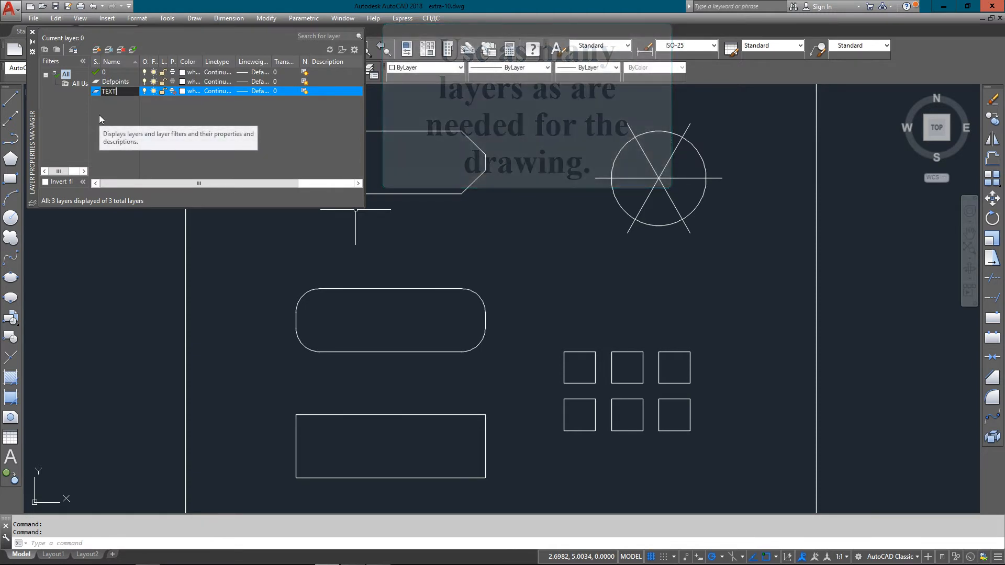
{"action": "left_click", "coordinate": [193, 91]}
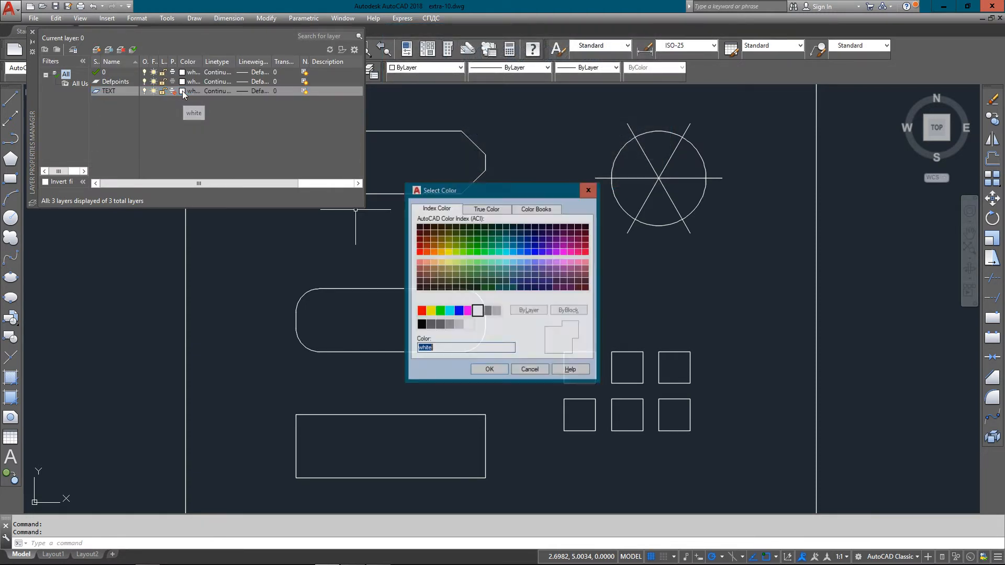
{"action": "left_click", "coordinate": [430, 311]}
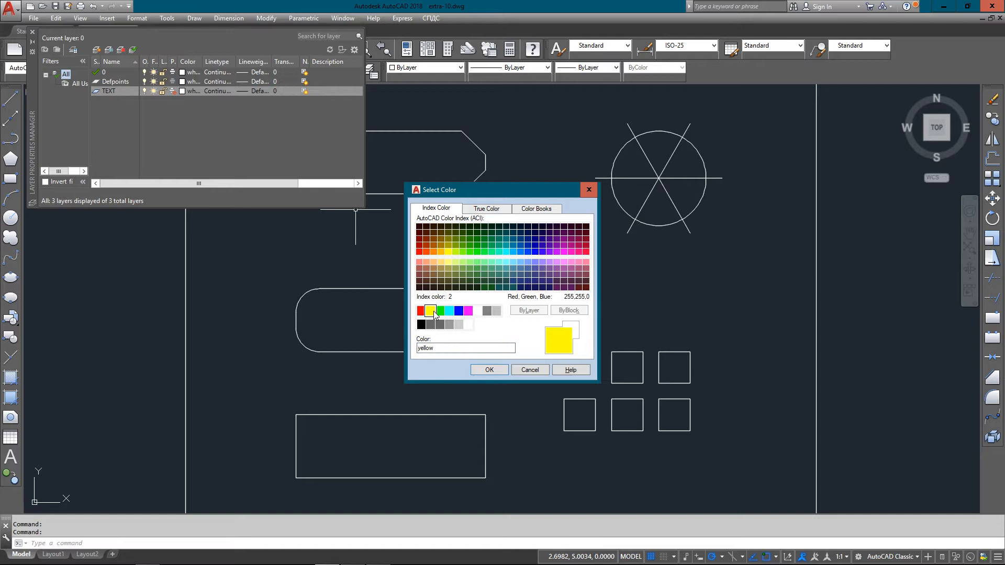
{"action": "left_click", "coordinate": [420, 262]}
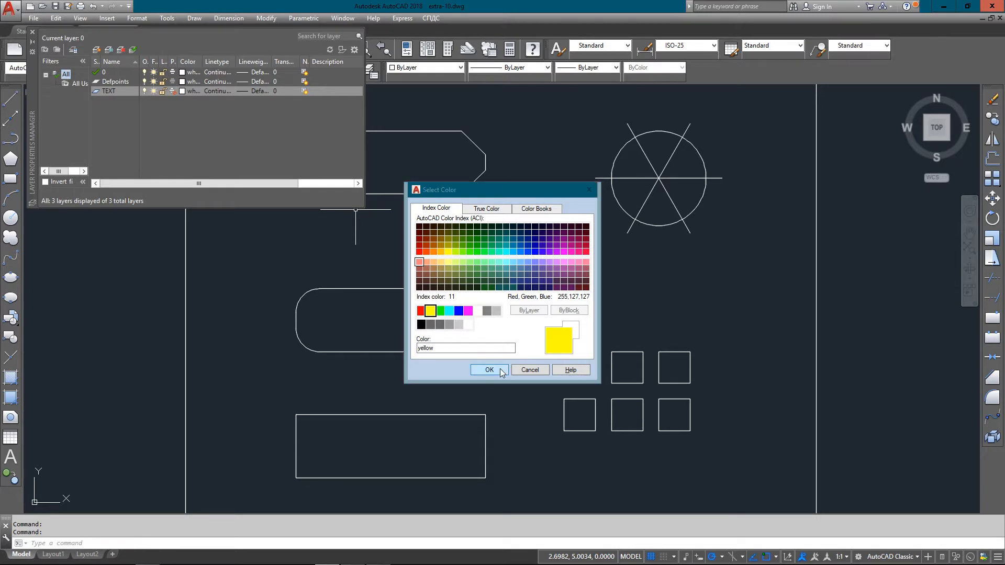
{"action": "left_click", "coordinate": [488, 370]}
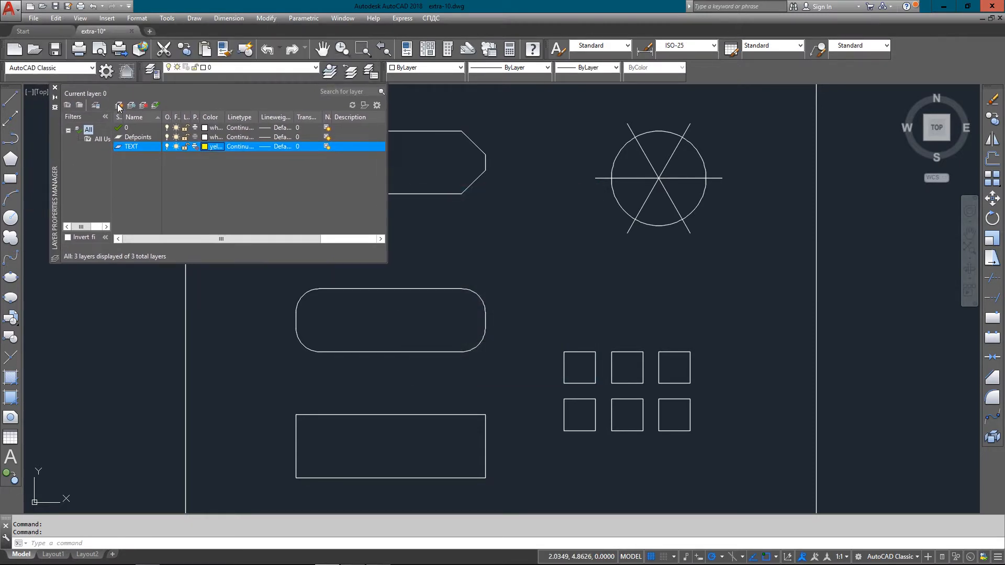
Step: Add a DIMS layer coloured red
{"action": "left_click", "coordinate": [119, 105]}
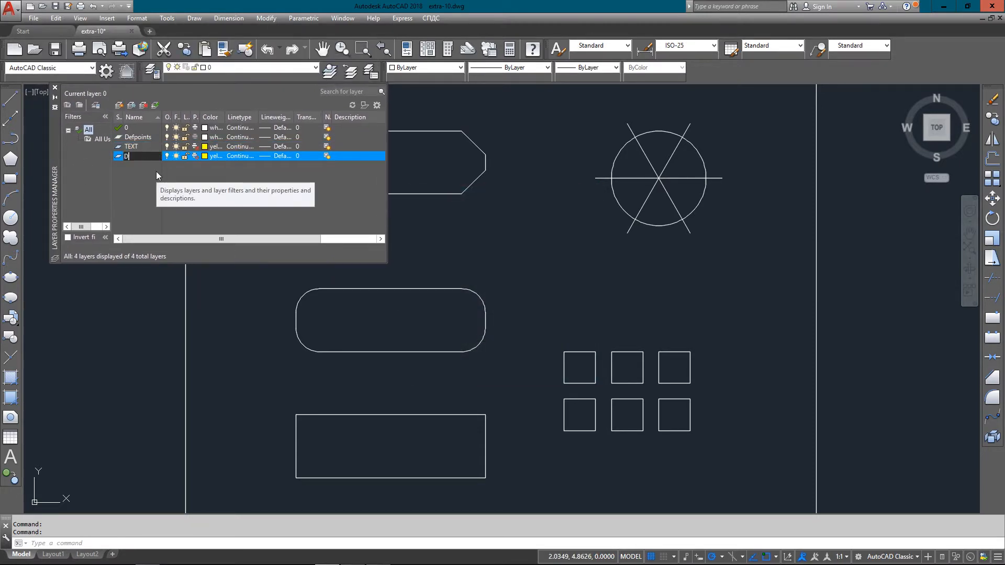
{"action": "type", "text": "IMS"}
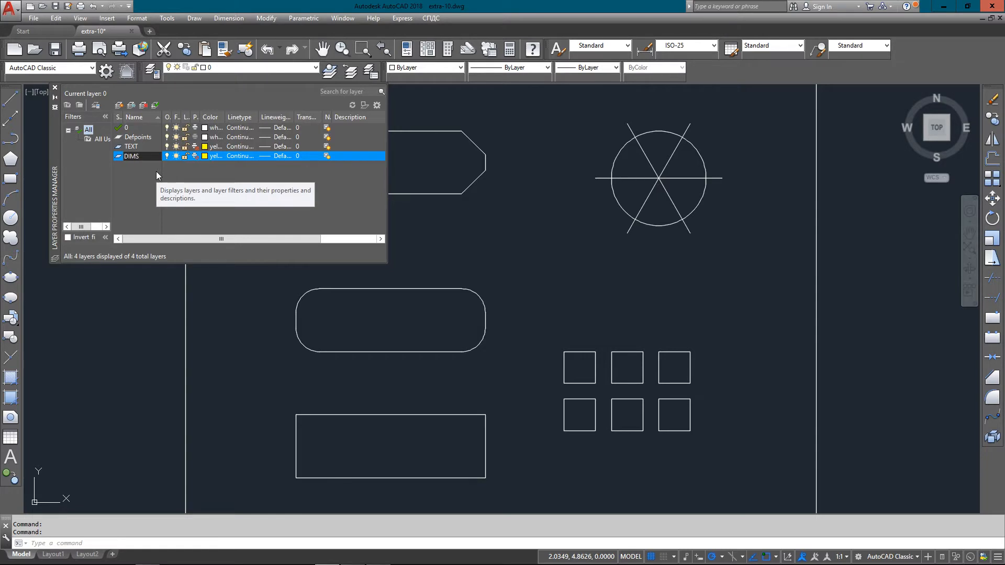
{"action": "left_click", "coordinate": [205, 157]}
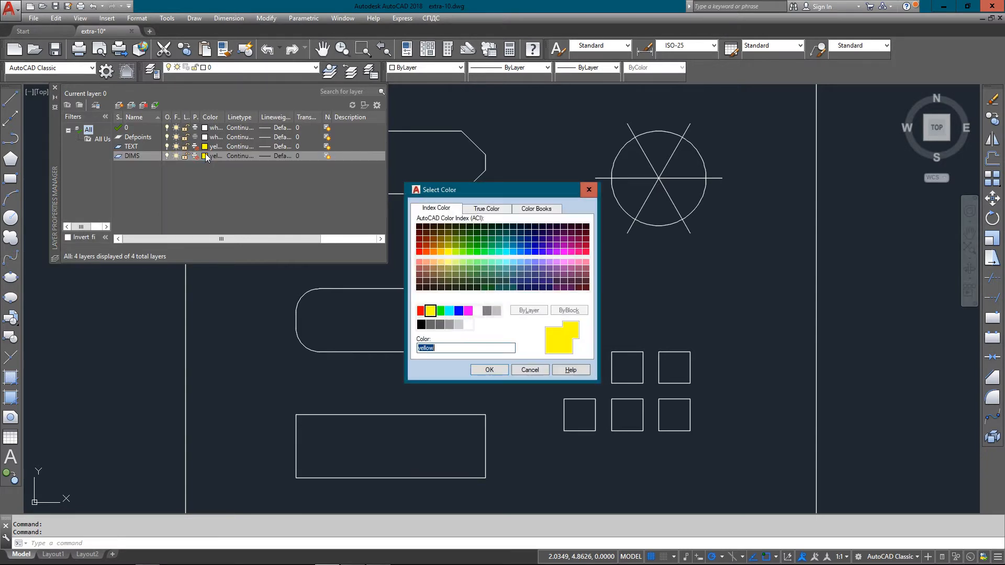
{"action": "left_click", "coordinate": [430, 325]}
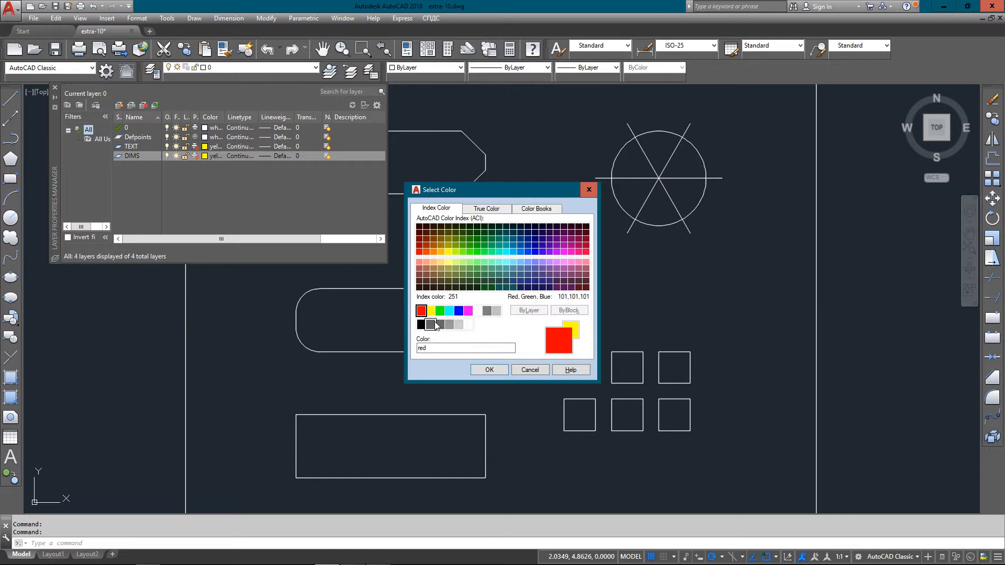
{"action": "left_click", "coordinate": [488, 369]}
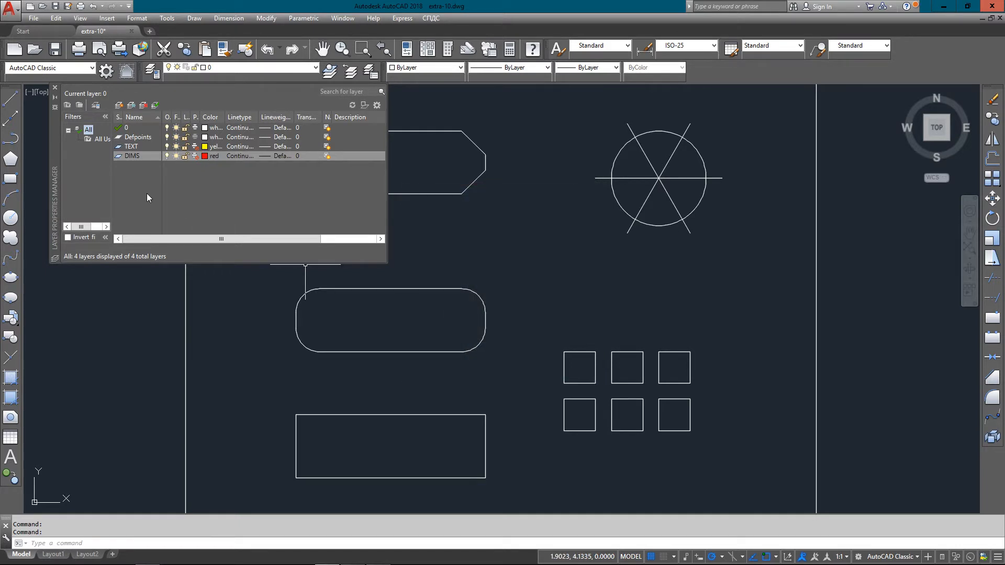
{"action": "mouse_move", "coordinate": [148, 195]}
{"action": "type", "text": "OBJECT"}
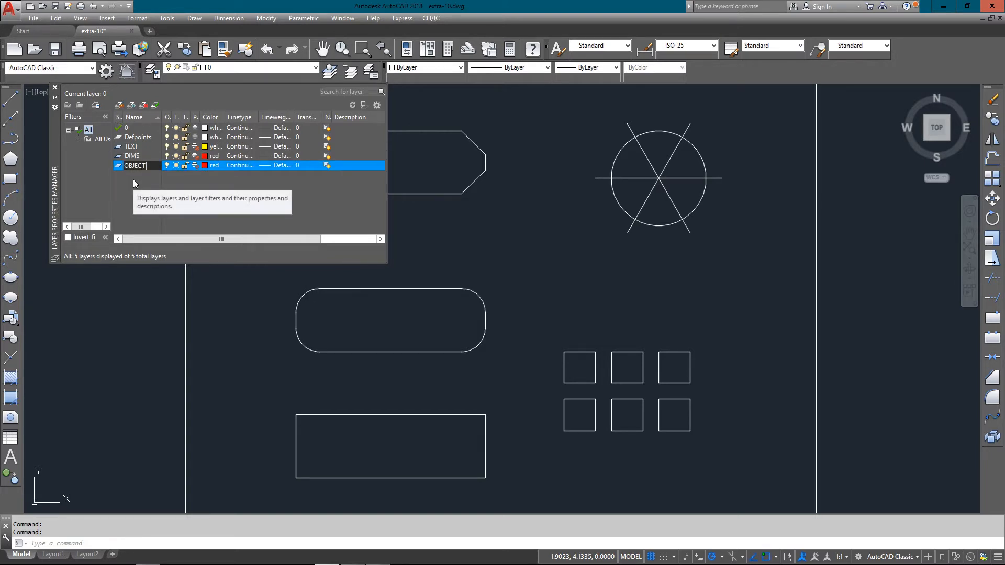
Step: Add a green OBJECT layer and make TEXT the current layer
{"action": "left_click", "coordinate": [205, 165]}
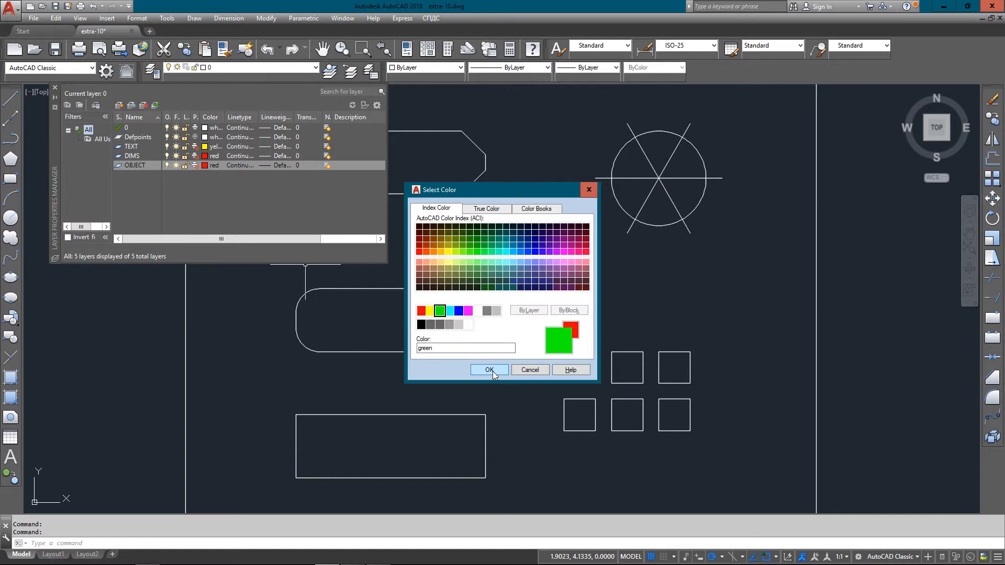
{"action": "left_click", "coordinate": [489, 370]}
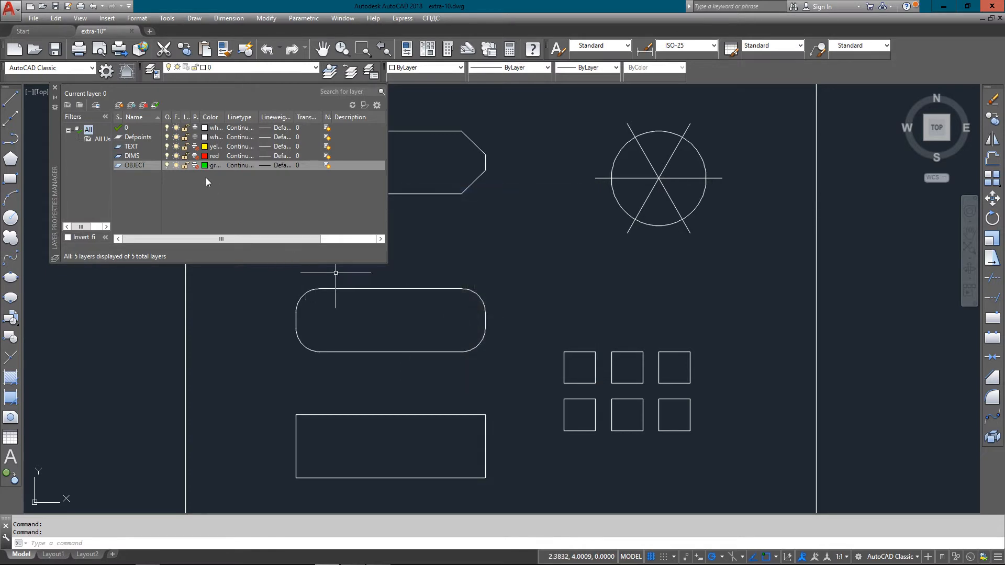
{"action": "left_click", "coordinate": [134, 165]}
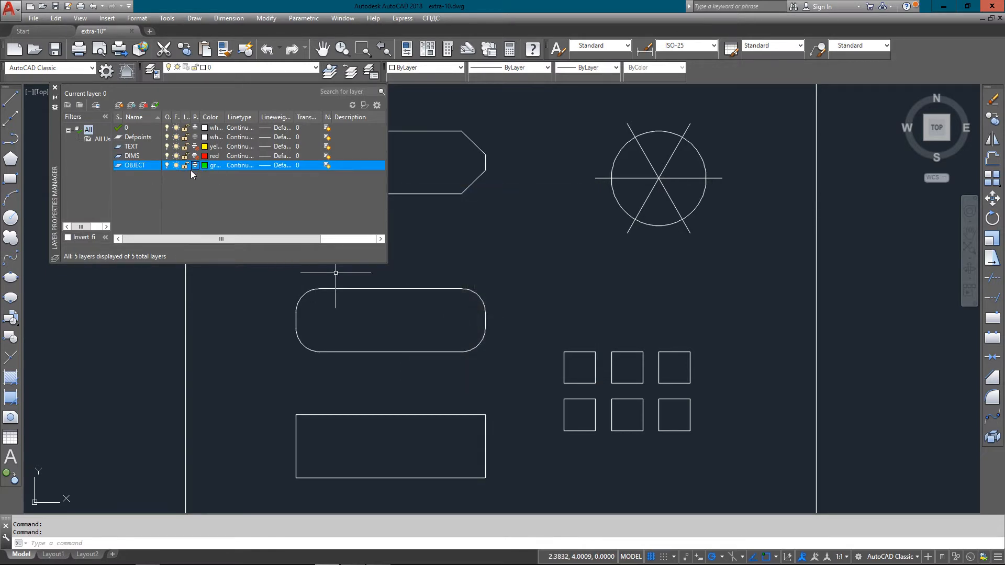
{"action": "left_click", "coordinate": [156, 105]}
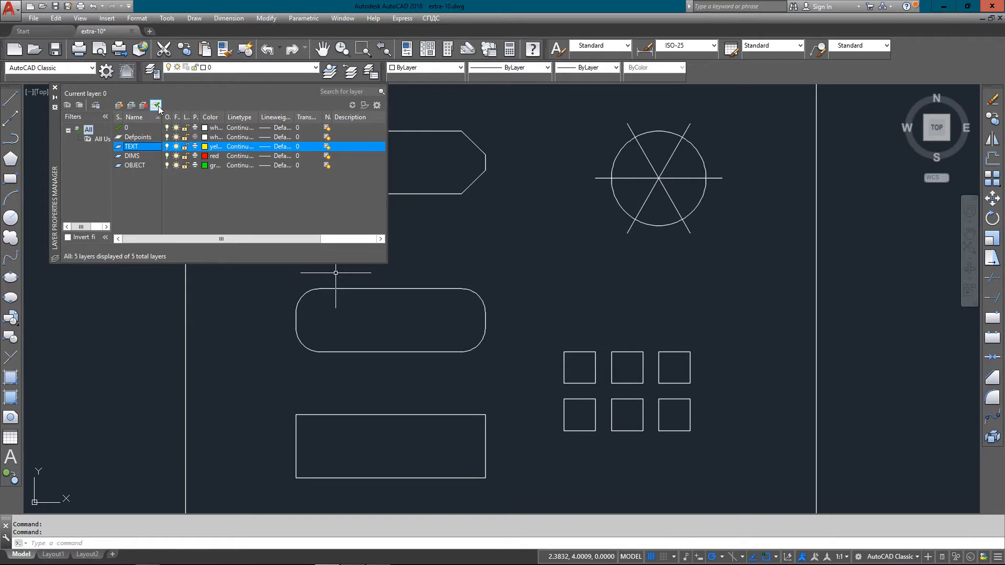
{"action": "left_click", "coordinate": [157, 106]}
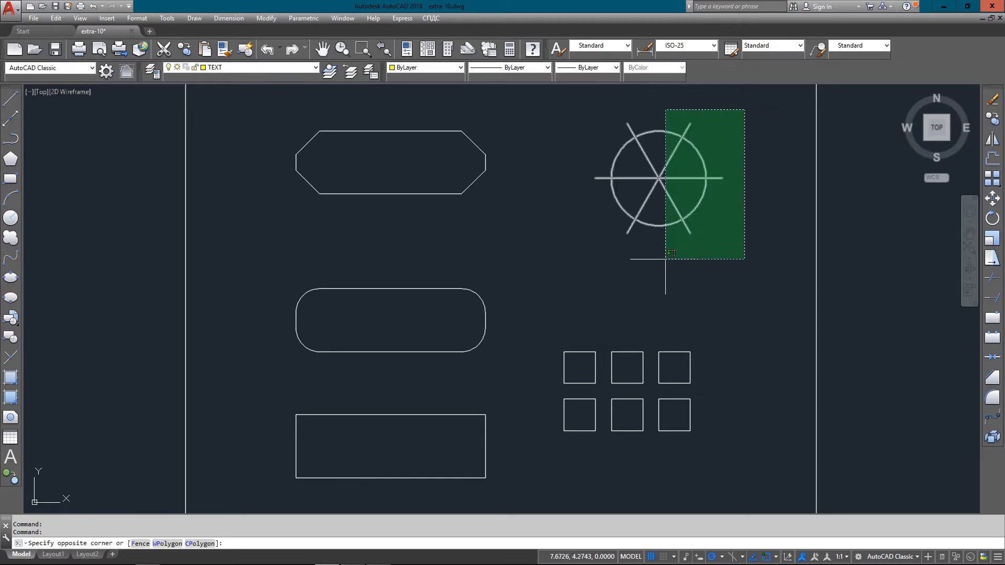
Step: Window-select every shape and assign them all to the OBJECT layer
{"action": "left_click", "coordinate": [265, 491]}
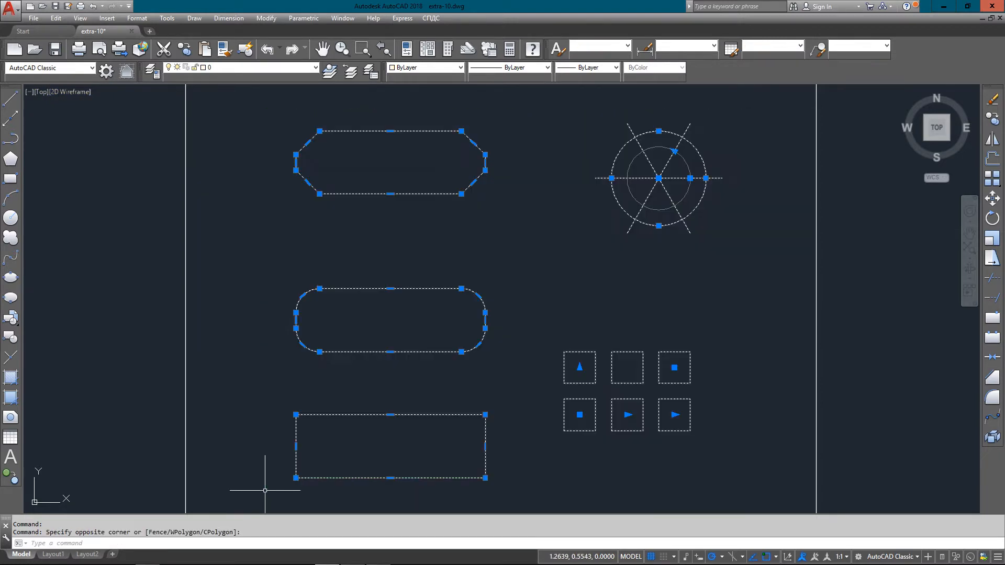
{"action": "left_click", "coordinate": [459, 67]}
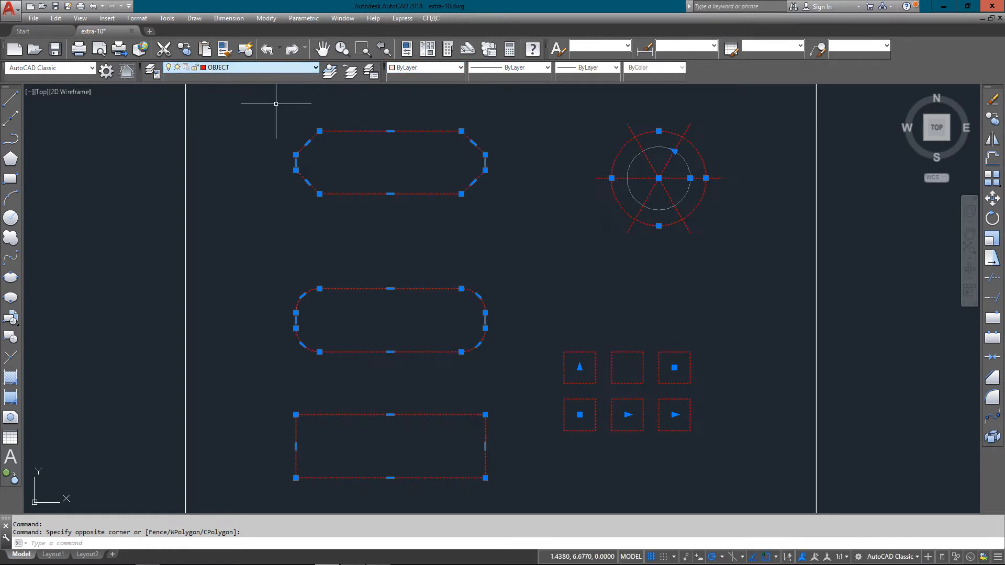
{"action": "mouse_move", "coordinate": [588, 227]}
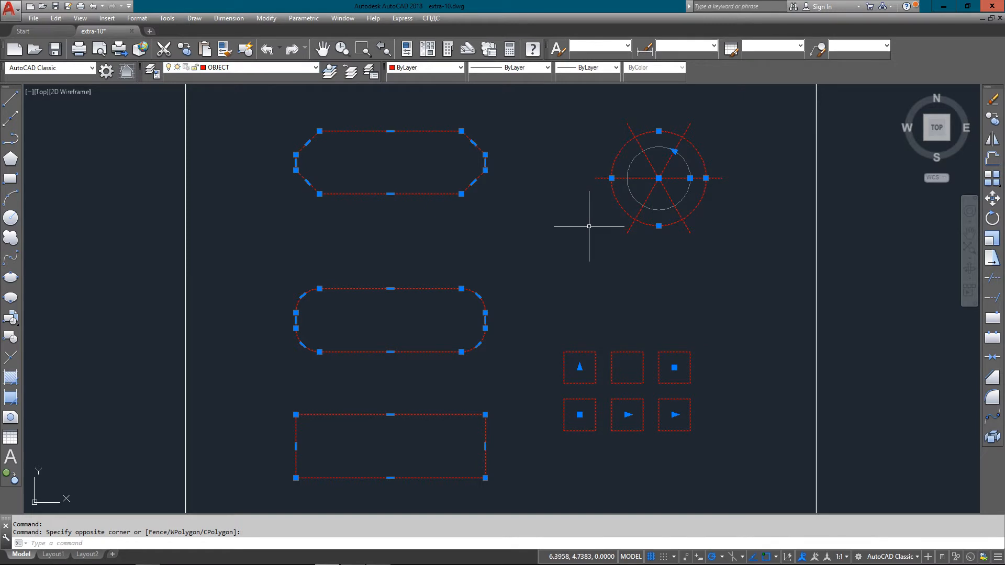
{"action": "mouse_move", "coordinate": [156, 73]}
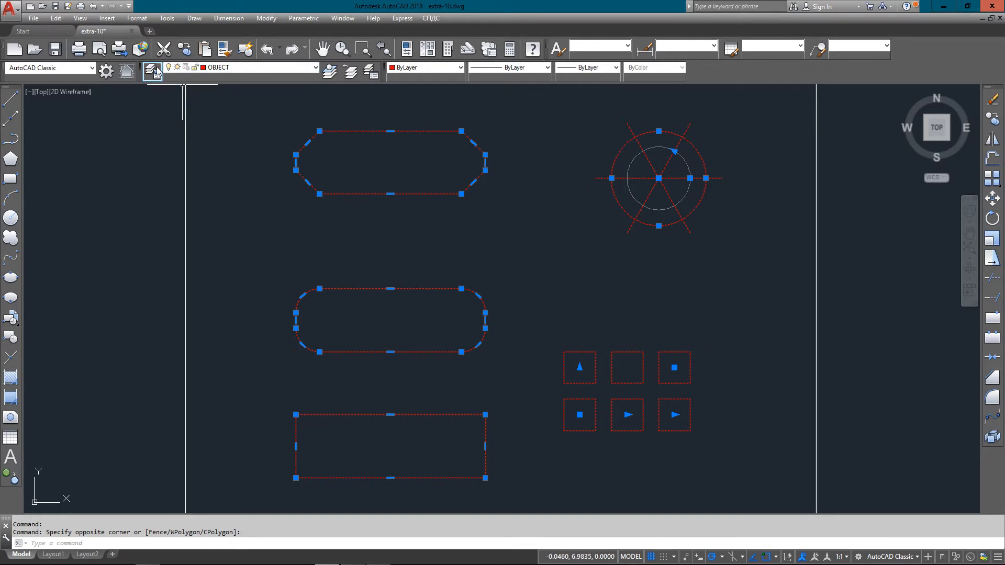
{"action": "type", "text": "LA"}
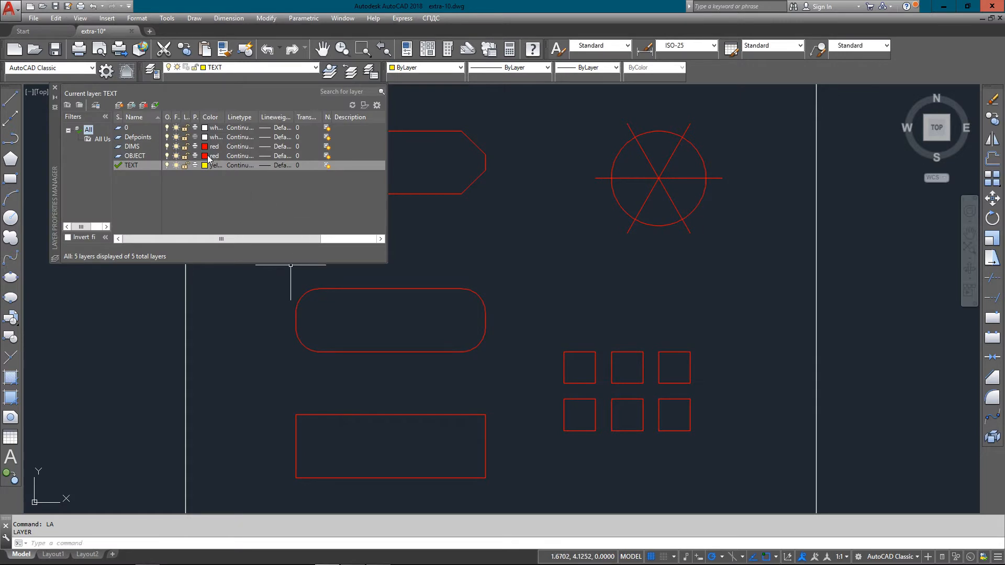
Step: Switch the OBJECT layer colour to green in the layer manager
{"action": "left_click", "coordinate": [206, 156]}
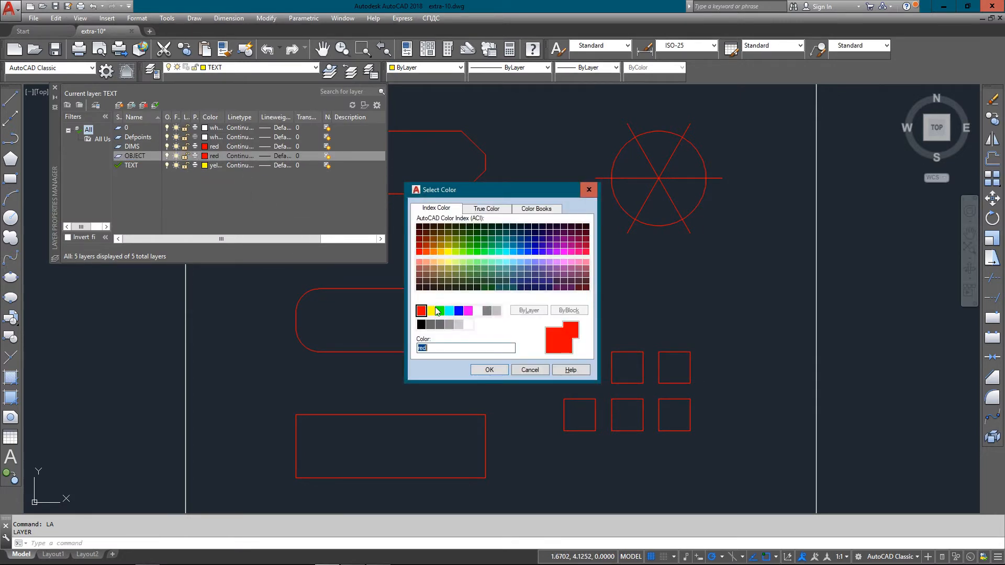
{"action": "left_click", "coordinate": [489, 369]}
{"action": "type", "text": "TEXT"}
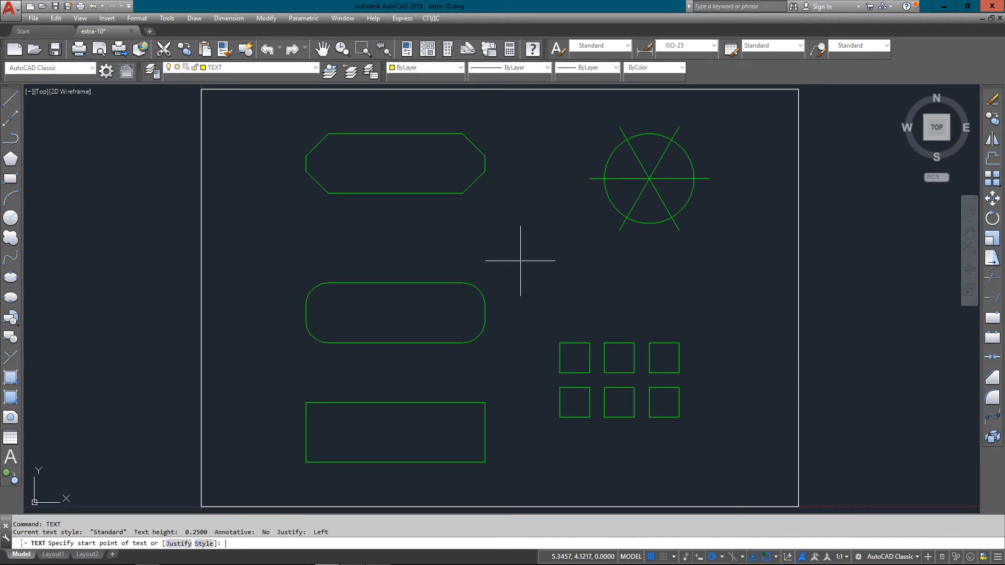
Step: Write the title 'ART WHITTON - ASSIGNMENT #6' at 0,0 with height .25
{"action": "type", "text": "0,"}
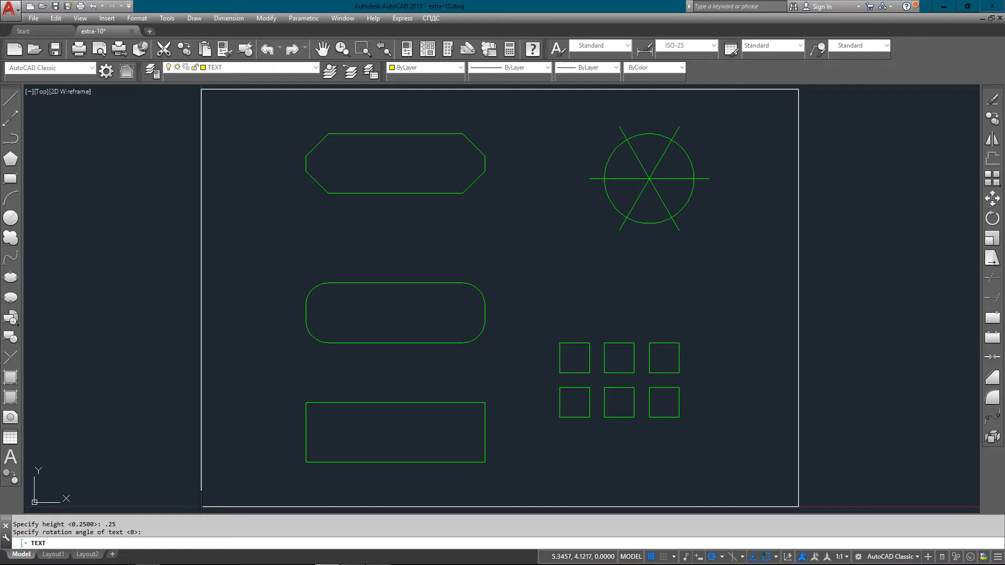
{"action": "type", "text": "ART"}
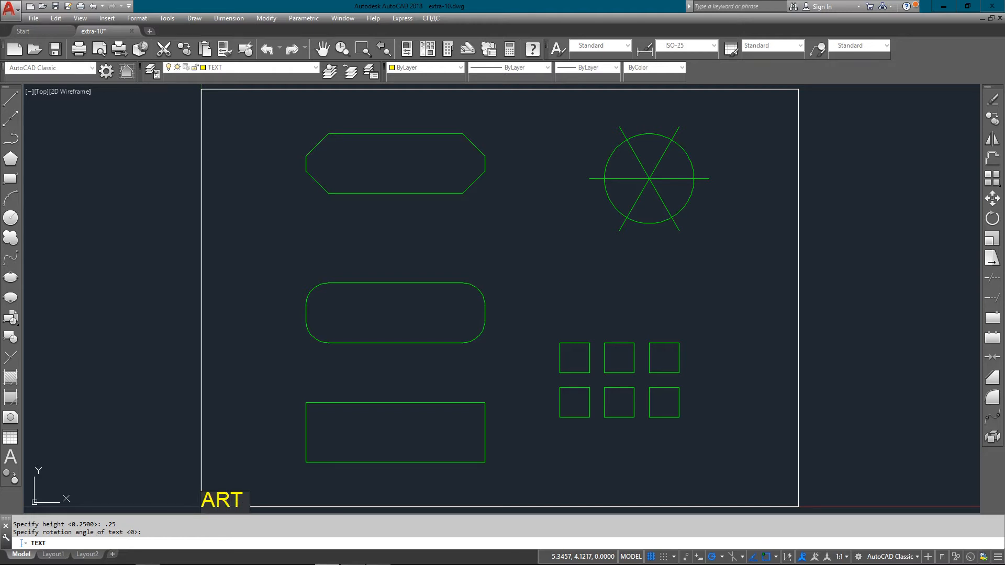
{"action": "type", "text": "WHITT"}
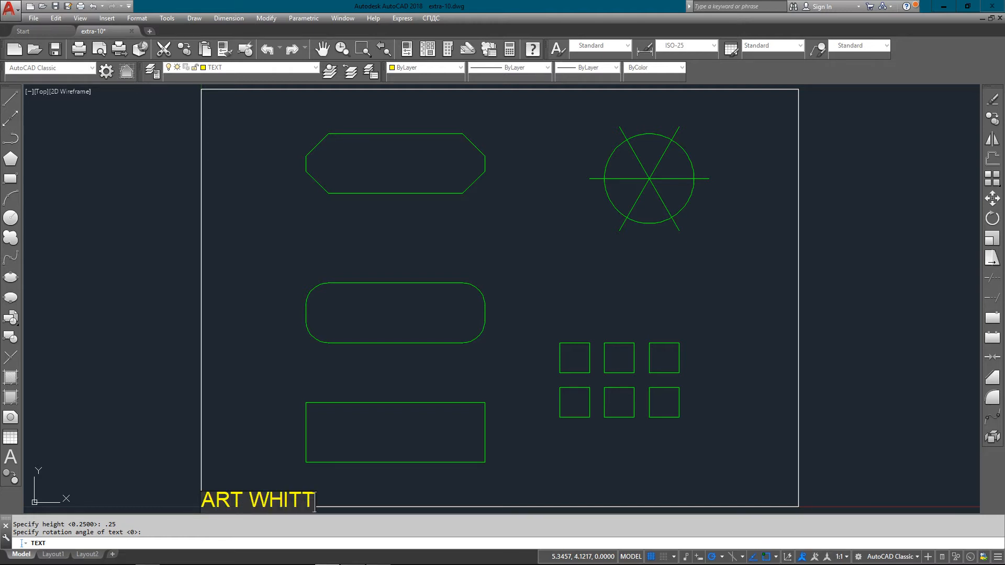
{"action": "type", "text": "ON -"}
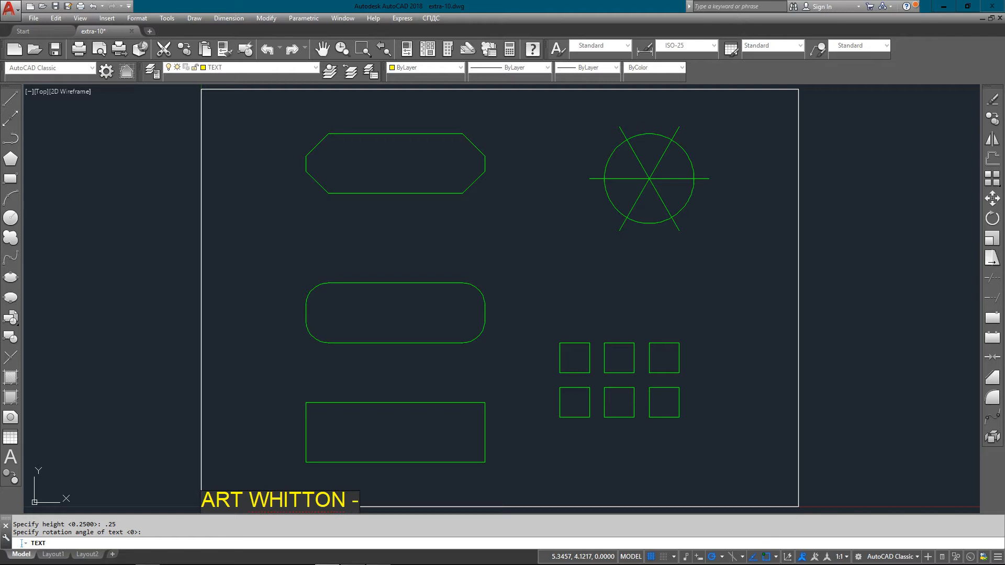
{"action": "type", "text": "ASS"}
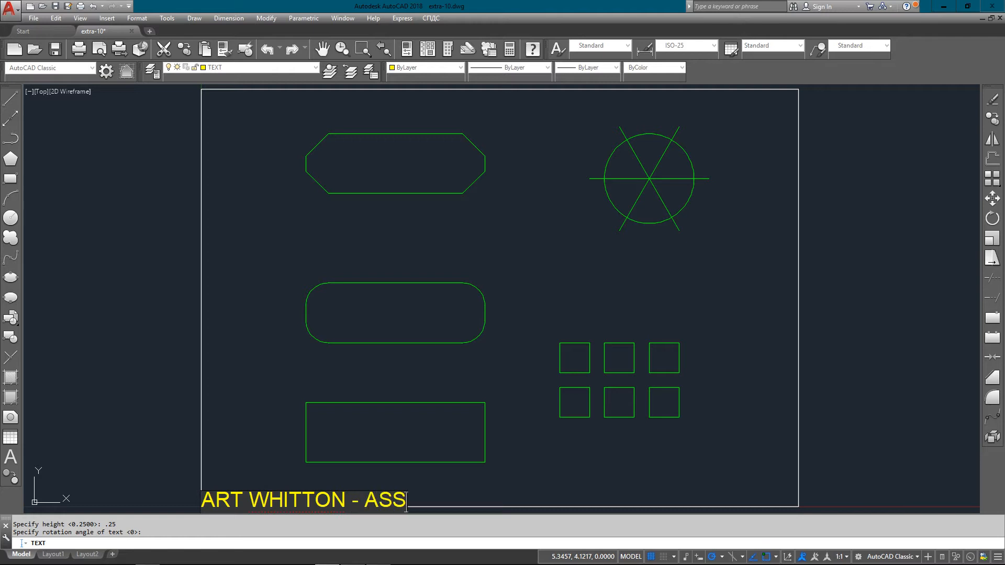
{"action": "type", "text": "IGNMENT"}
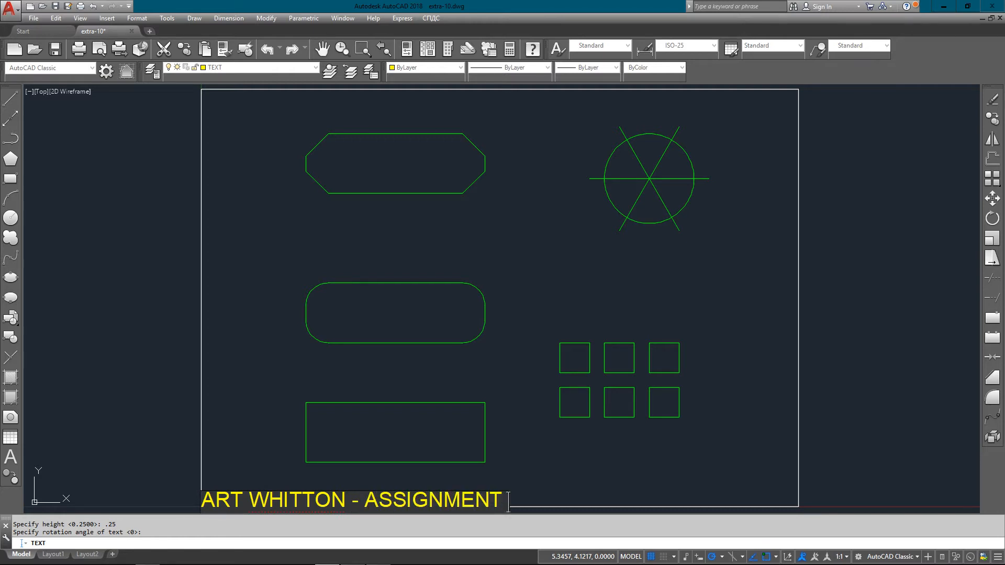
{"action": "type", "text": "#6"}
{"action": "left_click", "coordinate": [490, 543]}
{"action": "type", "text": "M"}
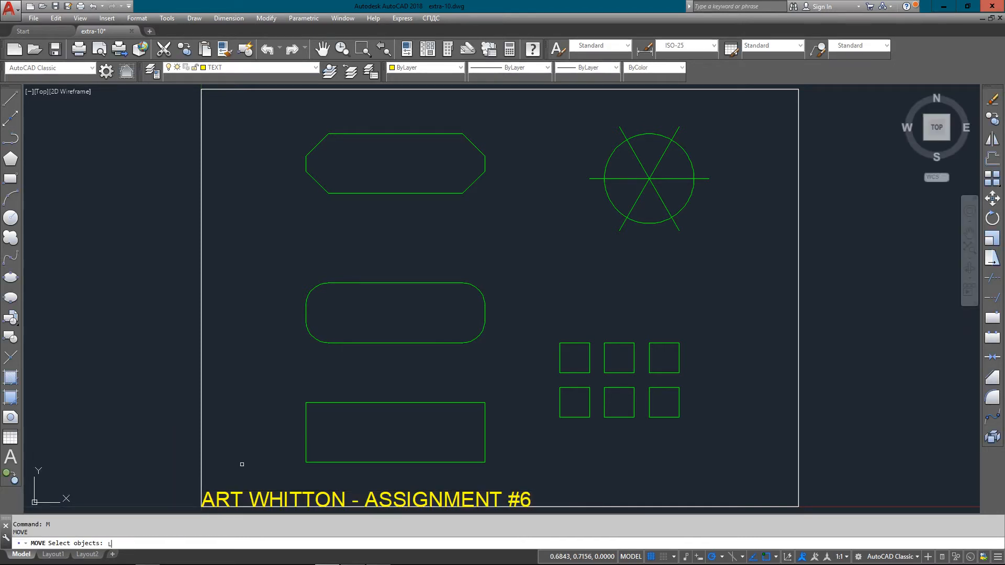
Step: Move the title text by .125,.125 so it sits inside the border
{"action": "type", "text": "L"}
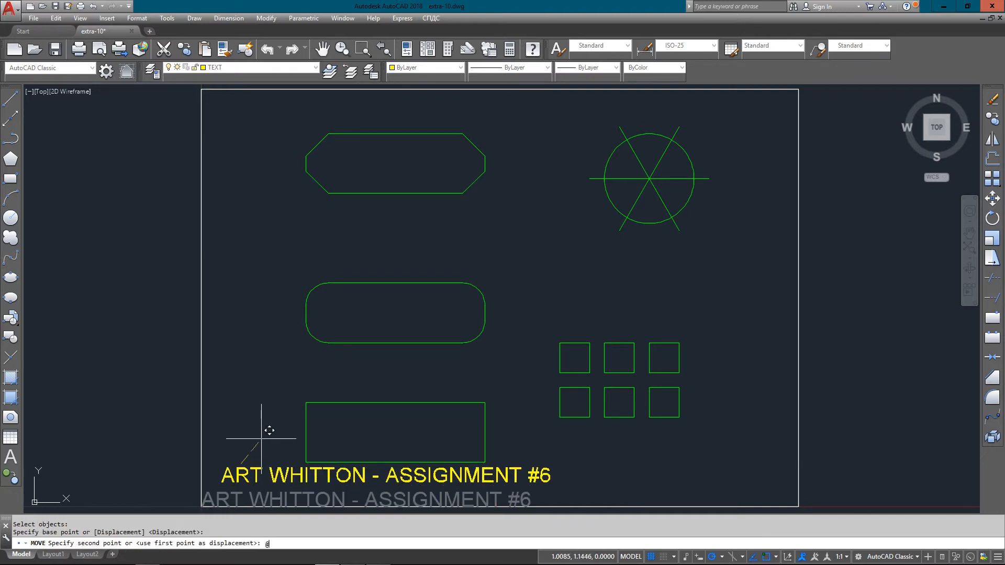
{"action": "type", "text": ".125"}
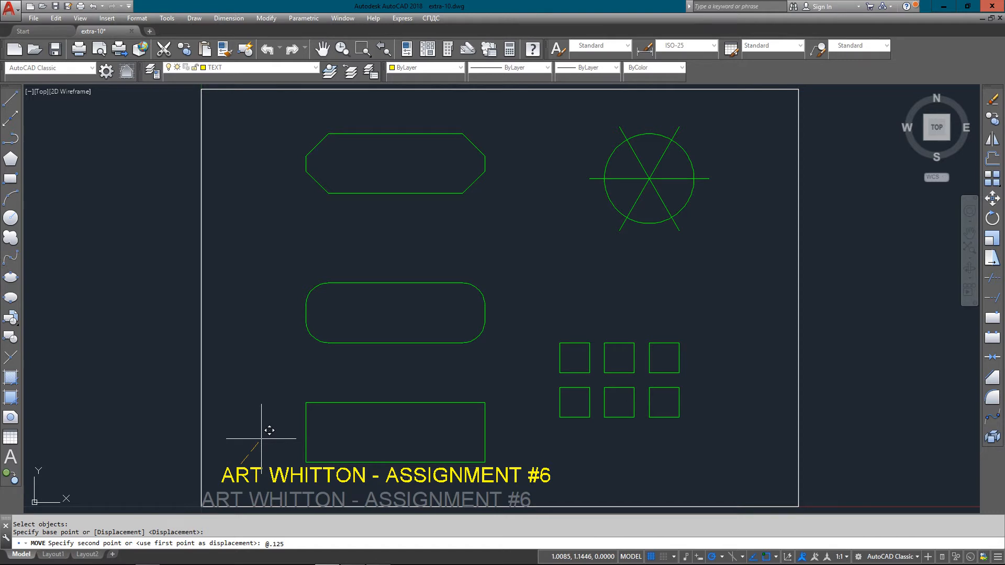
{"action": "type", "text": ",.125"}
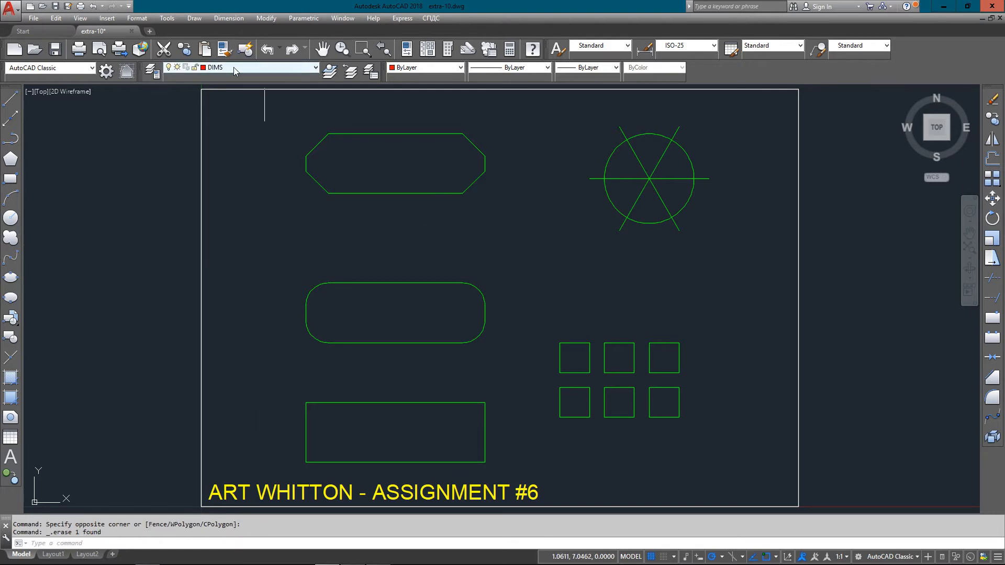
{"action": "mouse_move", "coordinate": [317, 236]}
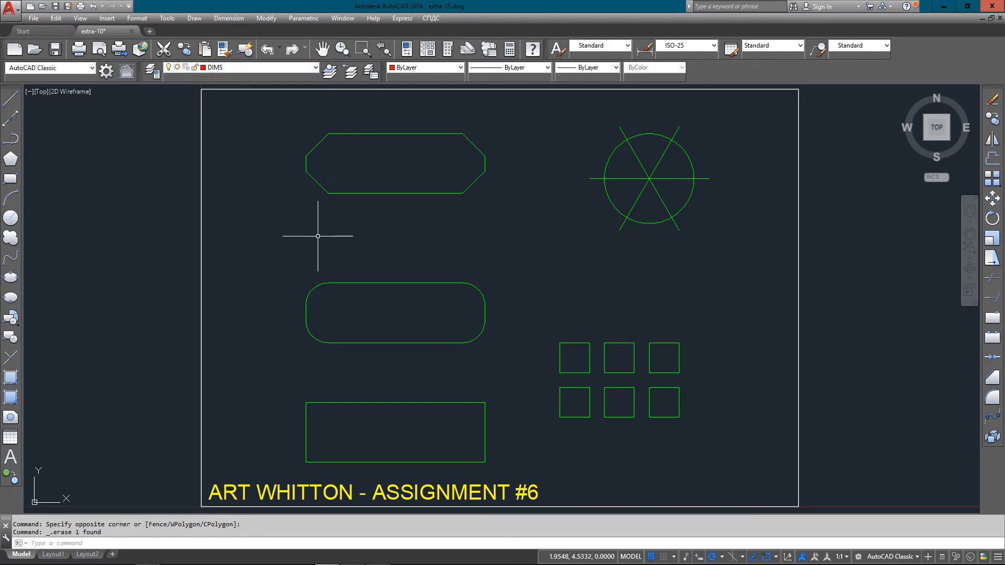
Step: Add linear dimensions 3 and 1 on the bottom rectangle and 3 across the slot
{"action": "left_click", "coordinate": [228, 17]}
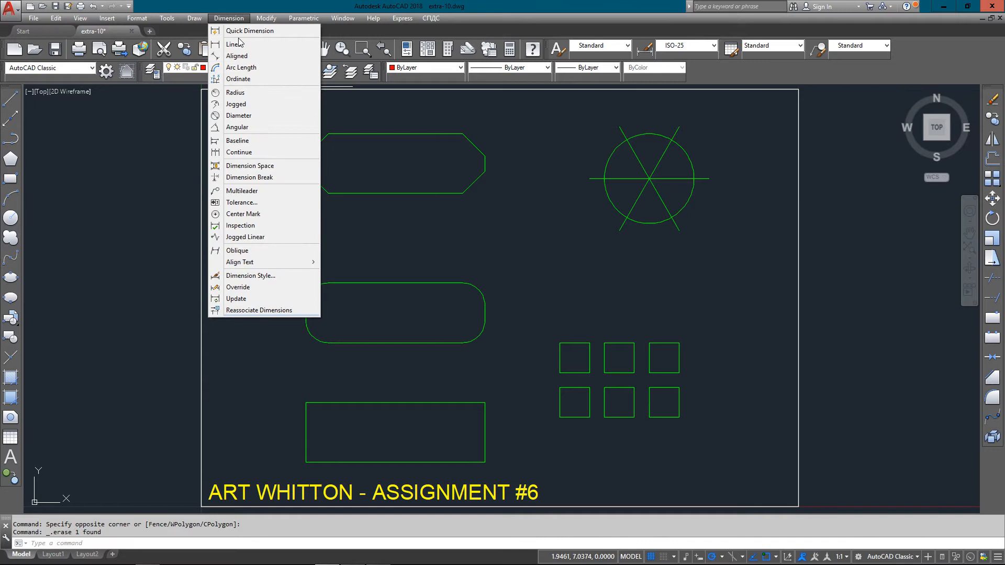
{"action": "left_click", "coordinate": [234, 44]}
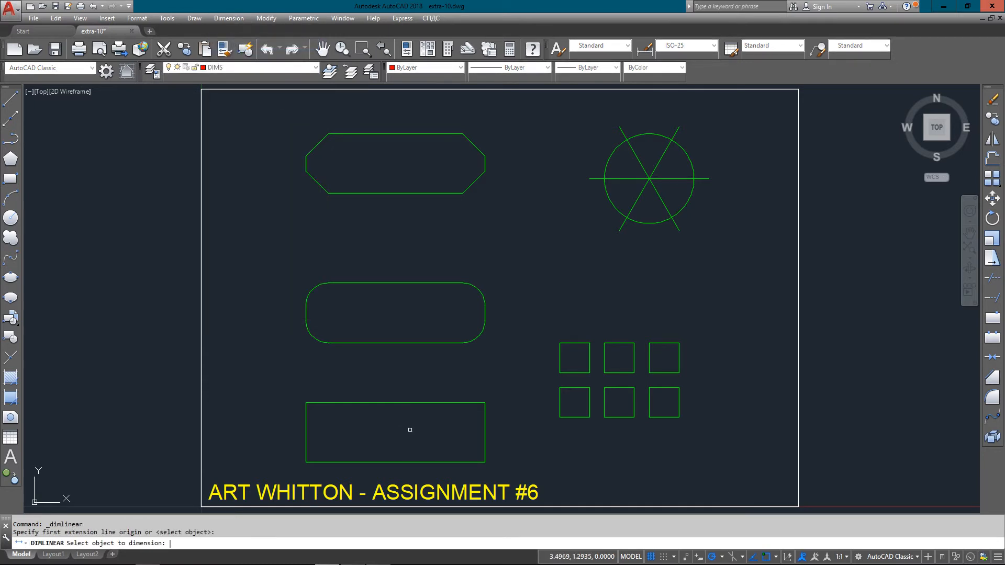
{"action": "left_click", "coordinate": [394, 397]}
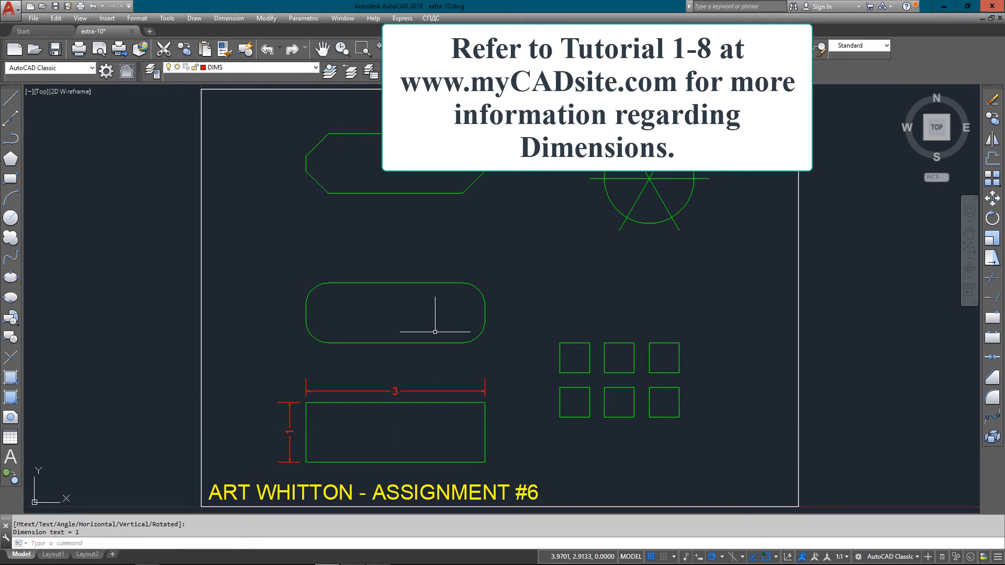
{"action": "left_click", "coordinate": [228, 17]}
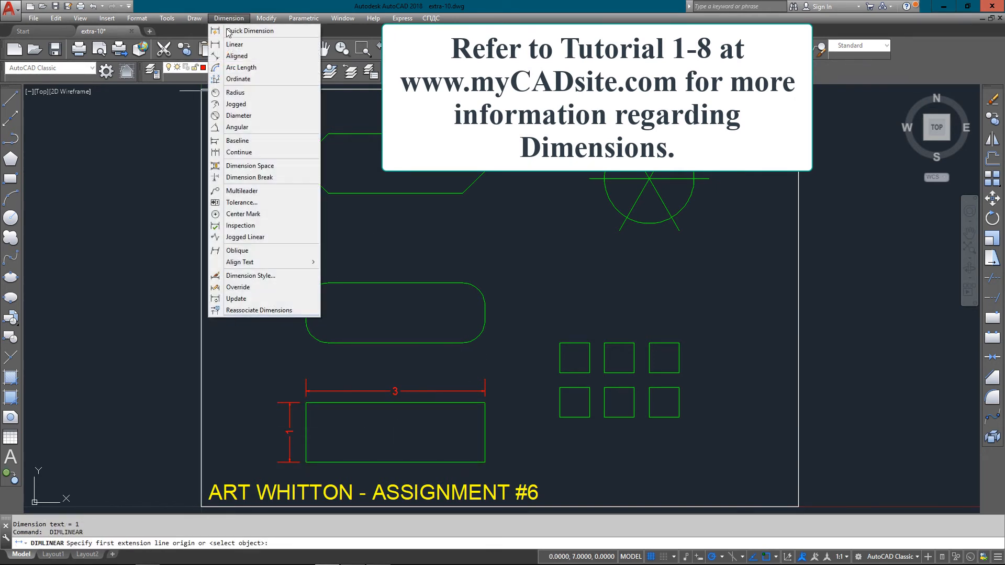
{"action": "left_click", "coordinate": [234, 44]}
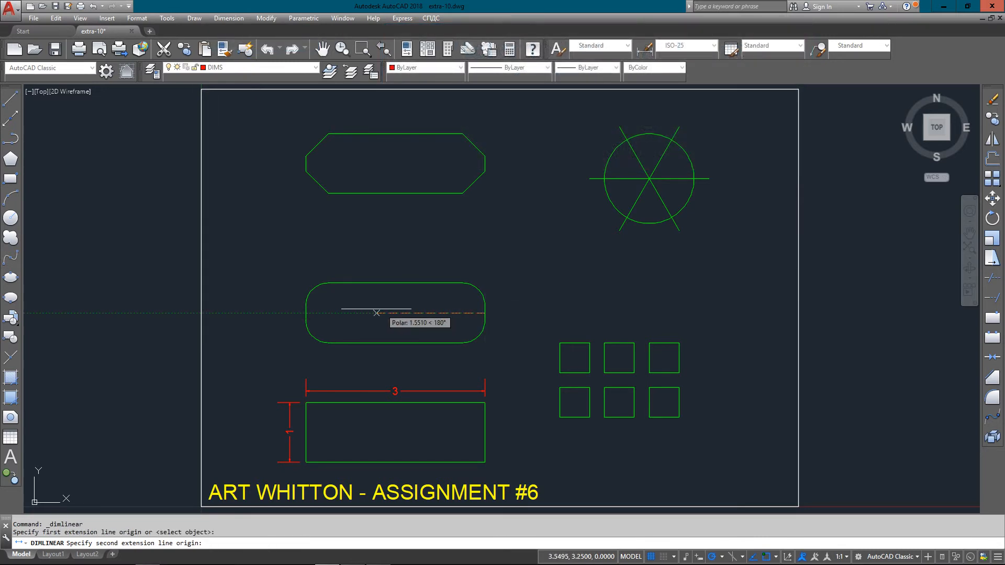
{"action": "left_click", "coordinate": [369, 314]}
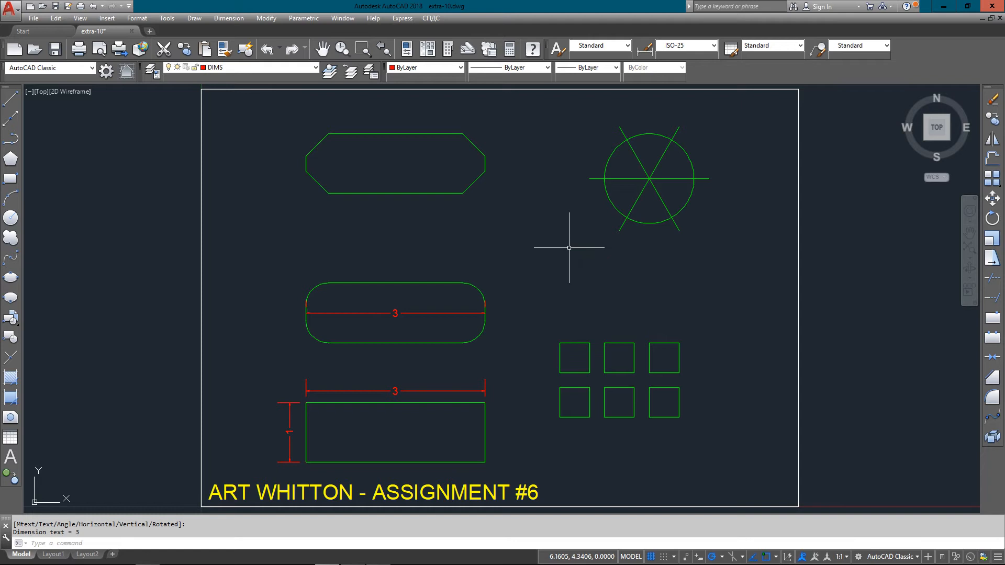
Step: Add an R0.38 radius on the slot end and a Ø1.5 diameter on the circle
{"action": "left_click", "coordinate": [228, 17]}
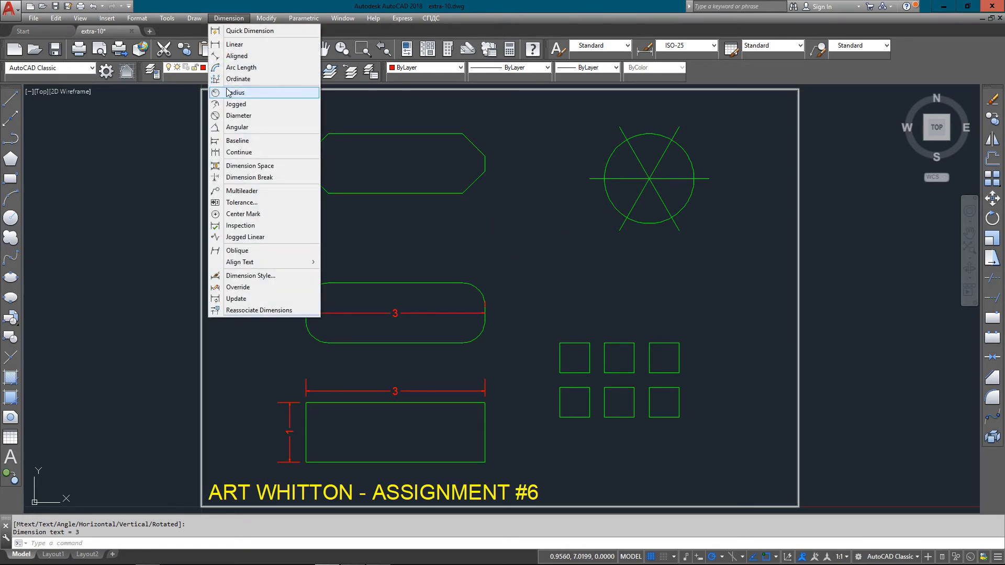
{"action": "left_click", "coordinate": [236, 92]}
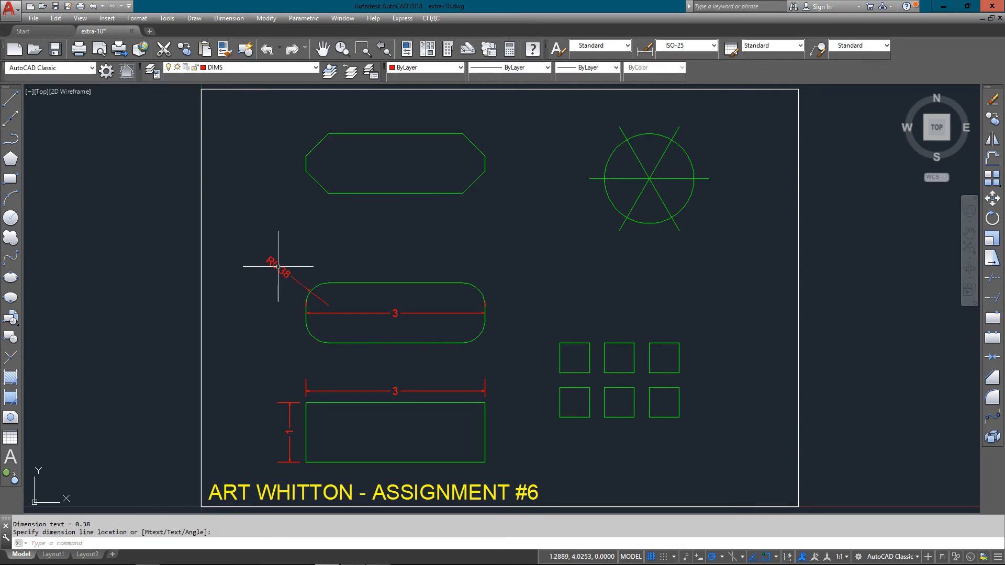
{"action": "mouse_move", "coordinate": [429, 242]}
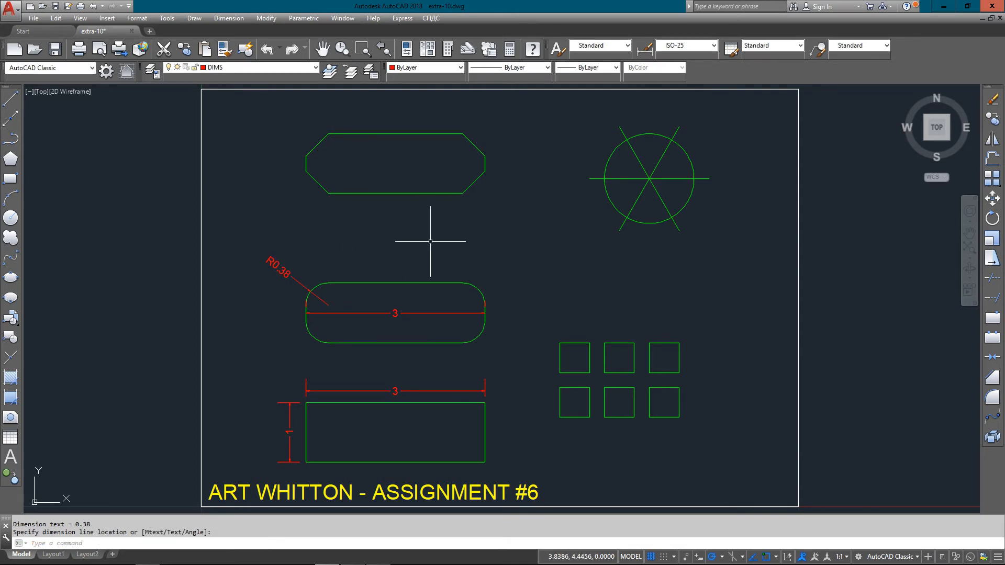
{"action": "left_click", "coordinate": [228, 18]}
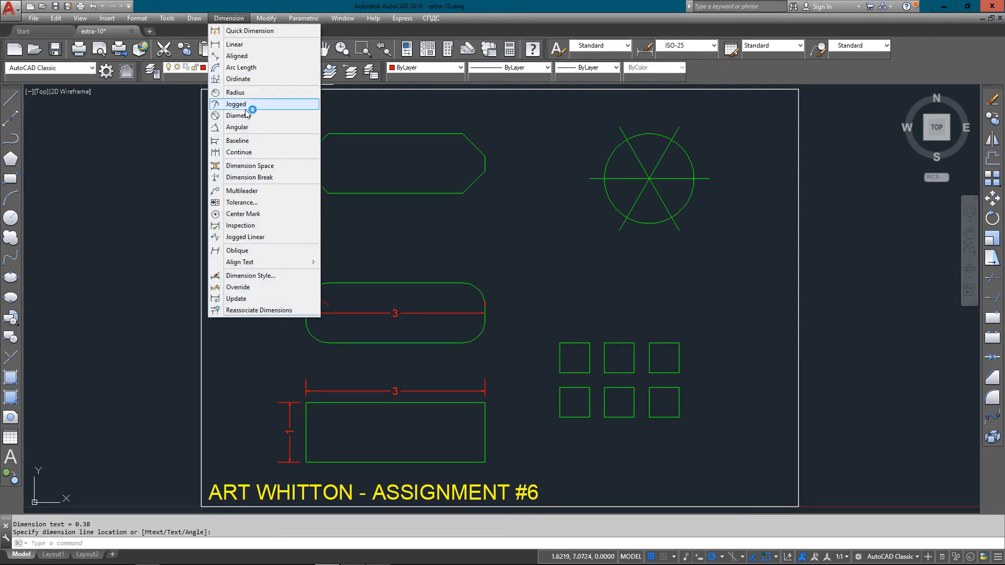
{"action": "left_click", "coordinate": [240, 115]}
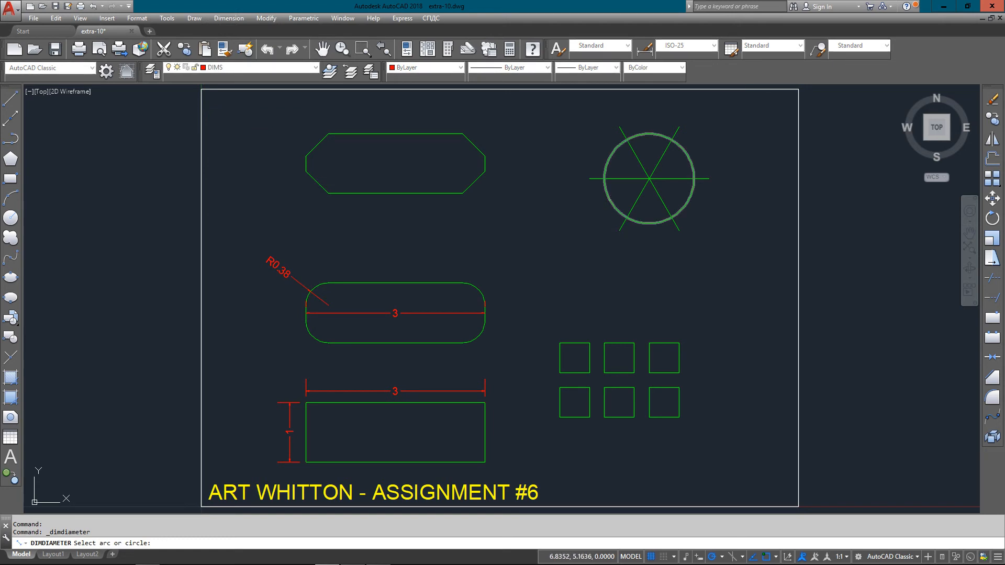
{"action": "left_click", "coordinate": [646, 178]}
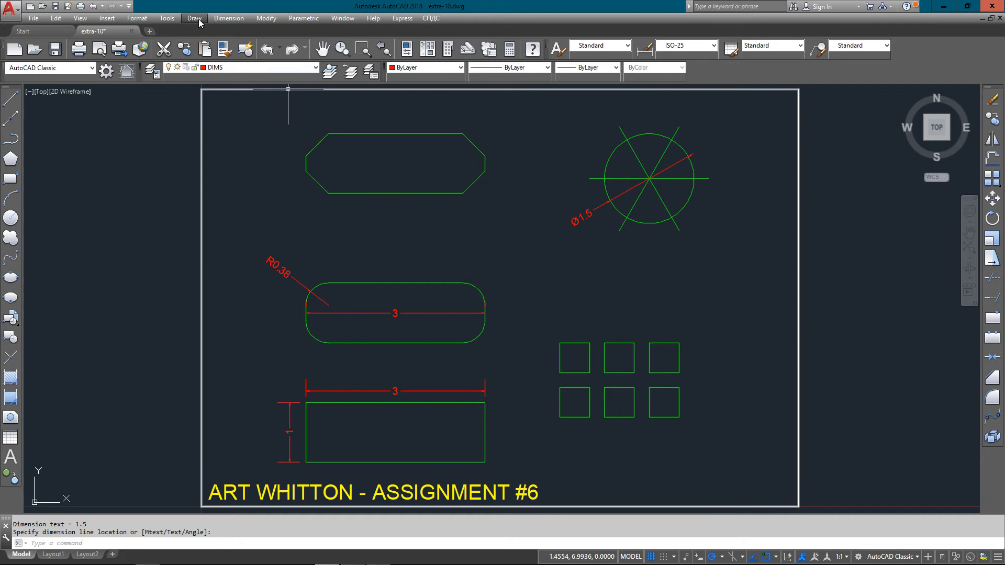
Step: Dimension the chamfer with an aligned 0.53 and a vertical linear 0.35
{"action": "left_click", "coordinate": [223, 48]}
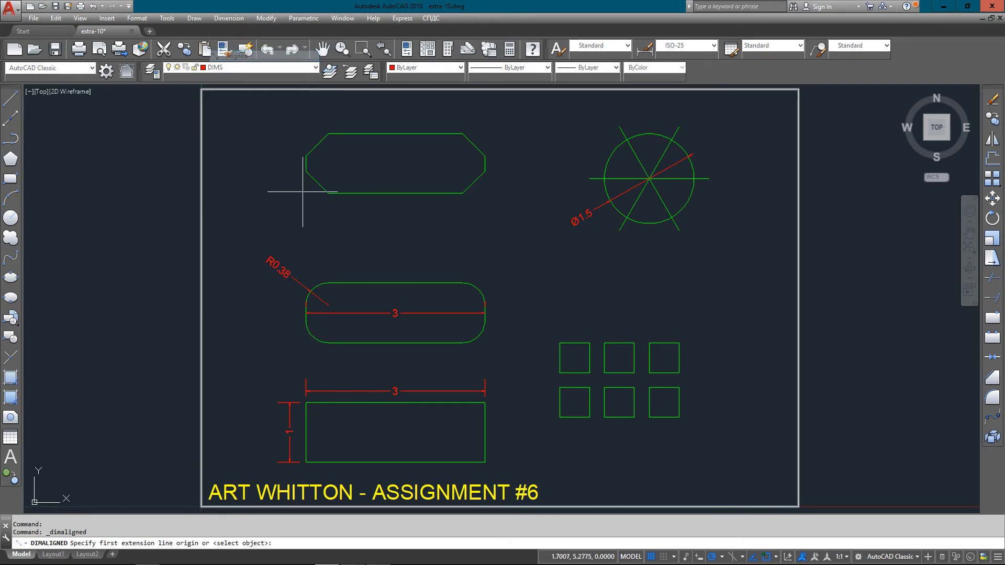
{"action": "left_click", "coordinate": [306, 171]}
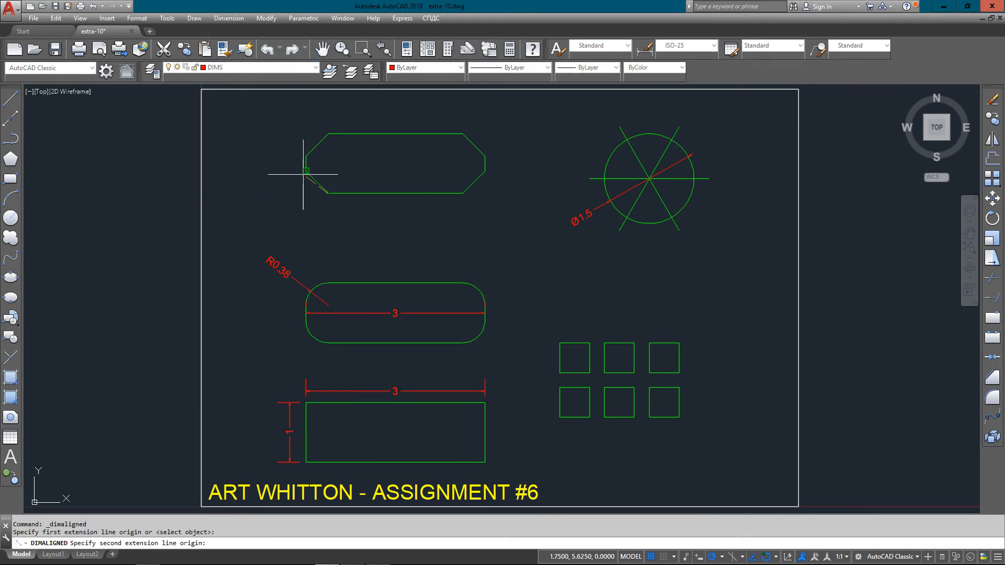
{"action": "left_click", "coordinate": [295, 186]}
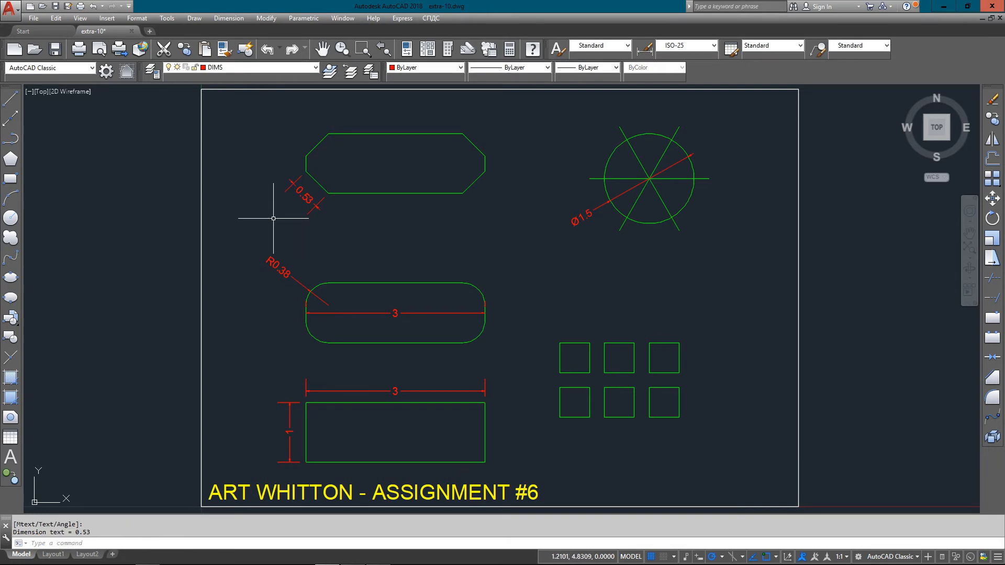
{"action": "left_click", "coordinate": [228, 18]}
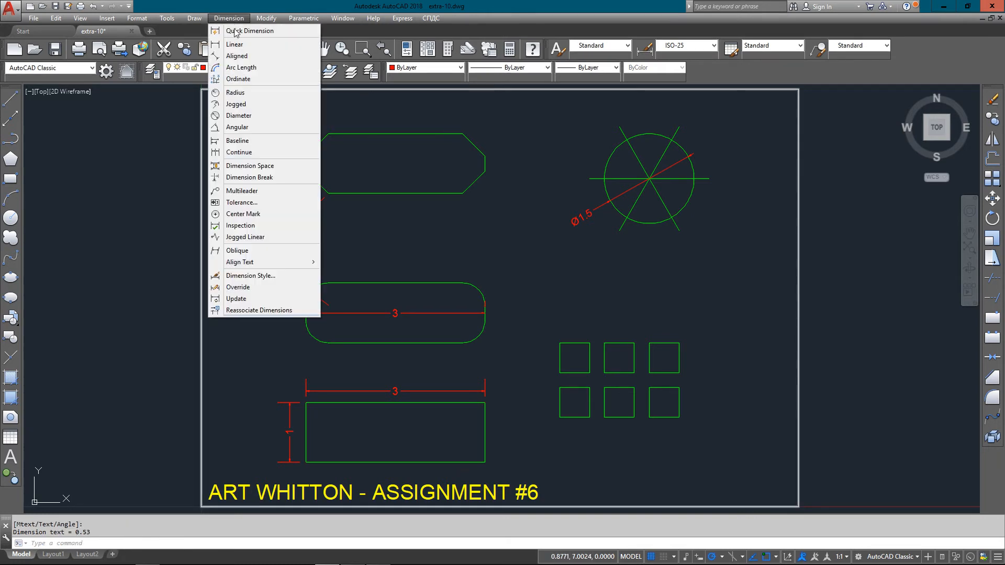
{"action": "left_click", "coordinate": [235, 44]}
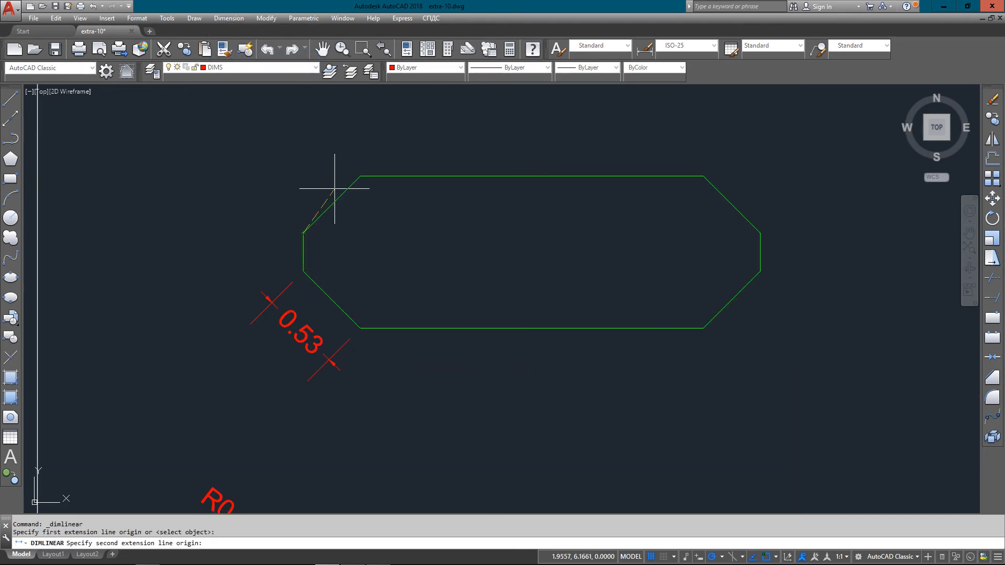
{"action": "mouse_move", "coordinate": [319, 189]}
{"action": "type", "text": "0.35"}
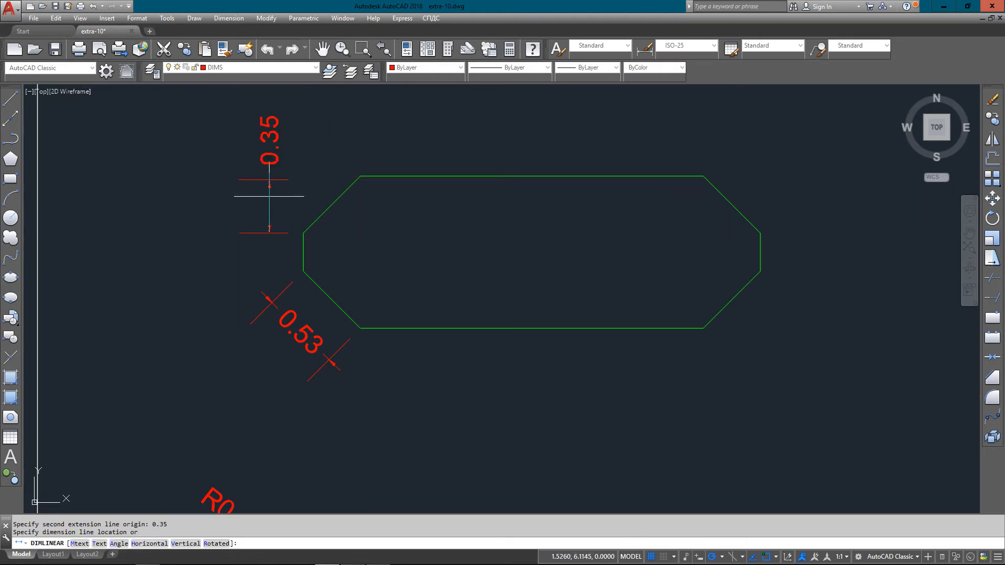
{"action": "left_click", "coordinate": [228, 17]}
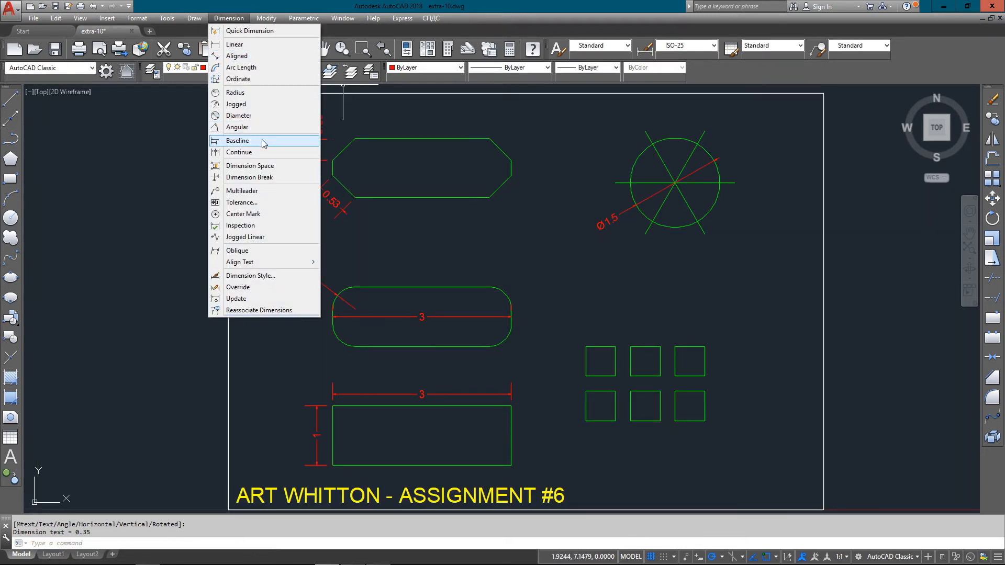
Step: Place a 0.5 linear dimension under the squares, then baseline dimensions 1.25 and 2
{"action": "left_click", "coordinate": [237, 140]}
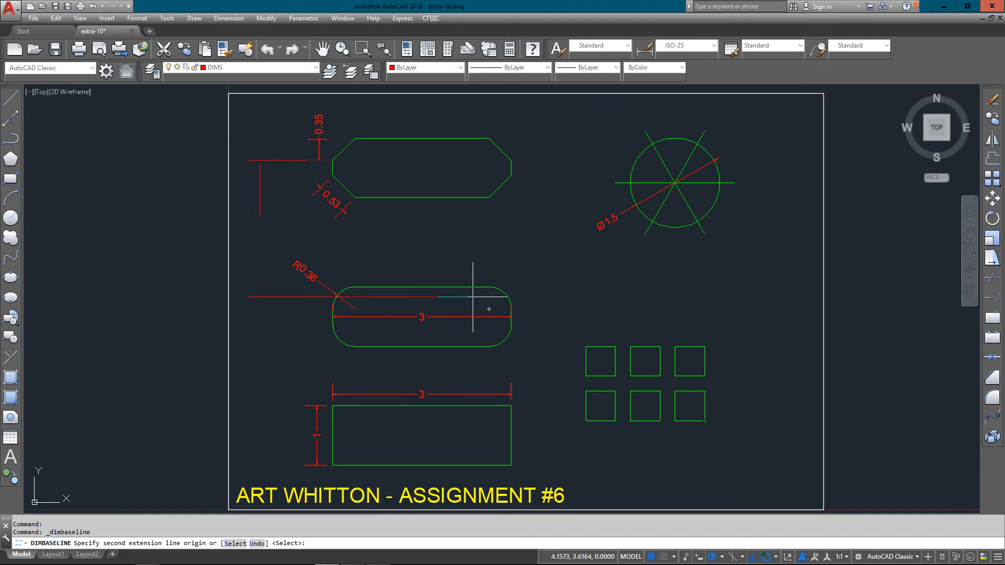
{"action": "key", "text": "escape"}
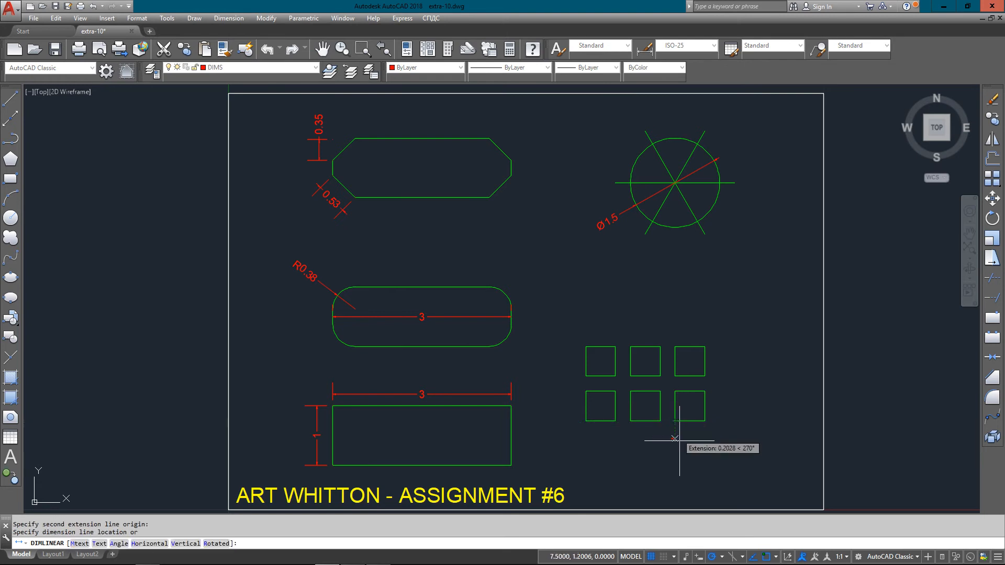
{"action": "left_click", "coordinate": [675, 439]}
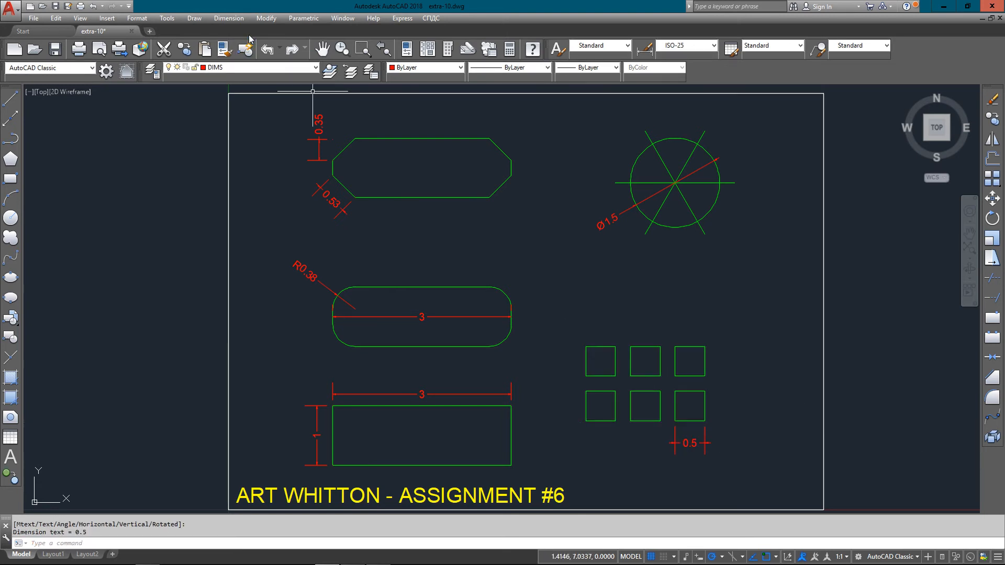
{"action": "left_click", "coordinate": [229, 17]}
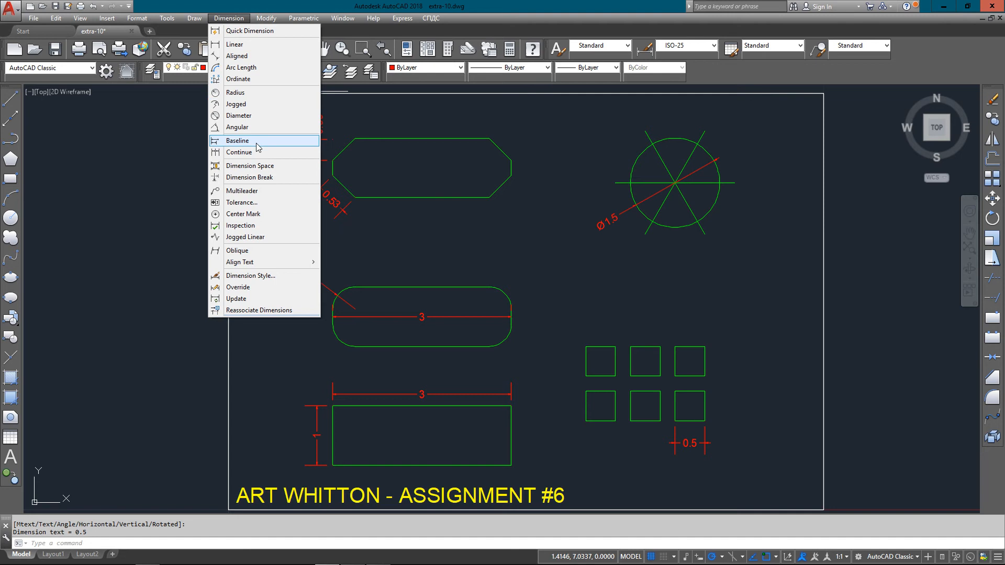
{"action": "left_click", "coordinate": [237, 140]}
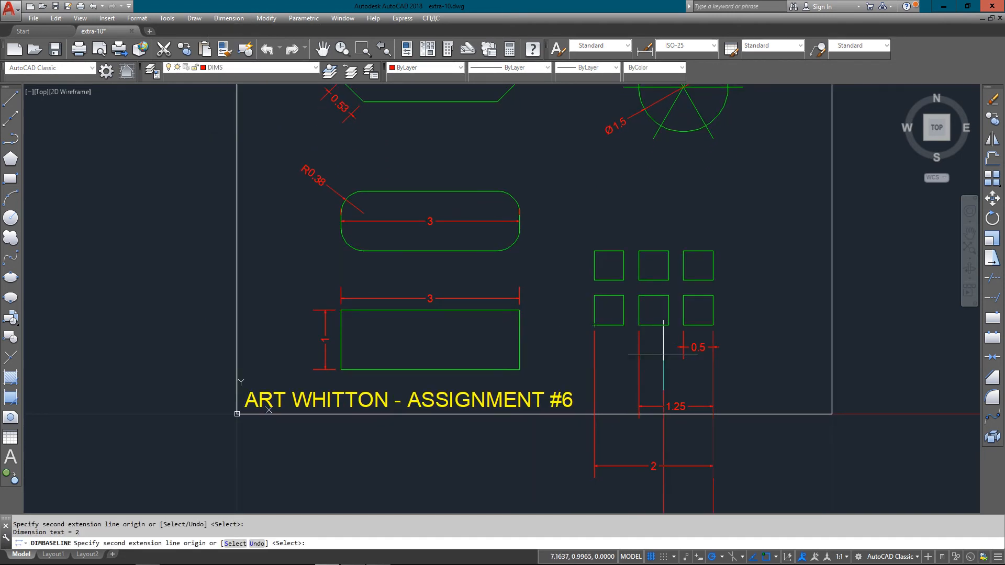
{"action": "key", "text": "Escape"}
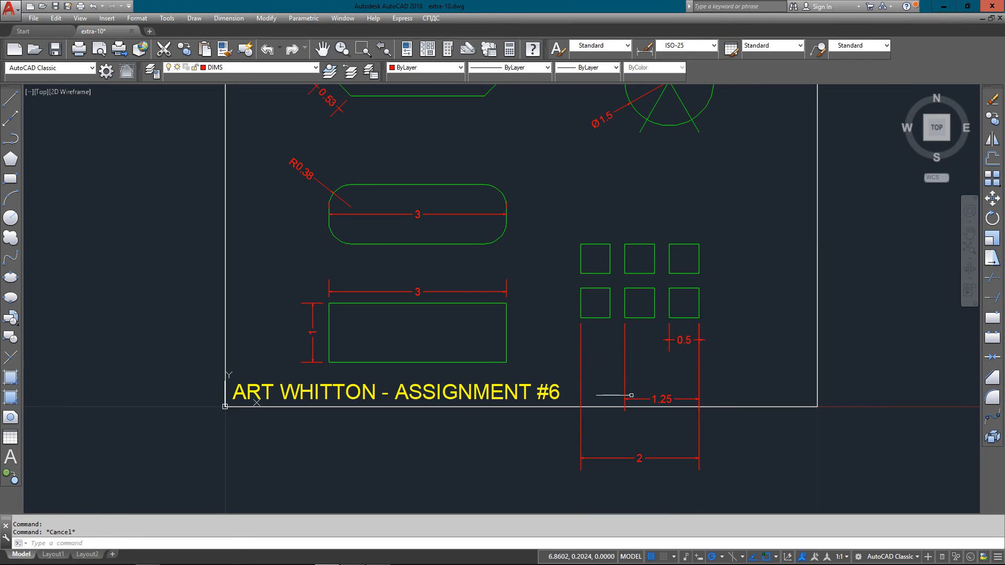
Step: Drag the 1.25 dimension line by its grip to stack the dimensions closer together
{"action": "left_click", "coordinate": [632, 396]}
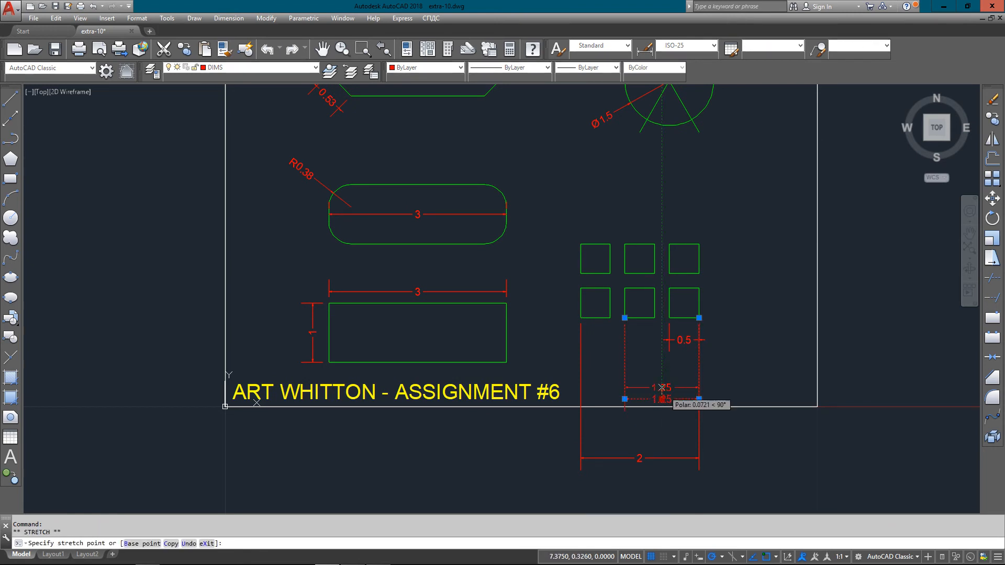
{"action": "key", "text": "Escape"}
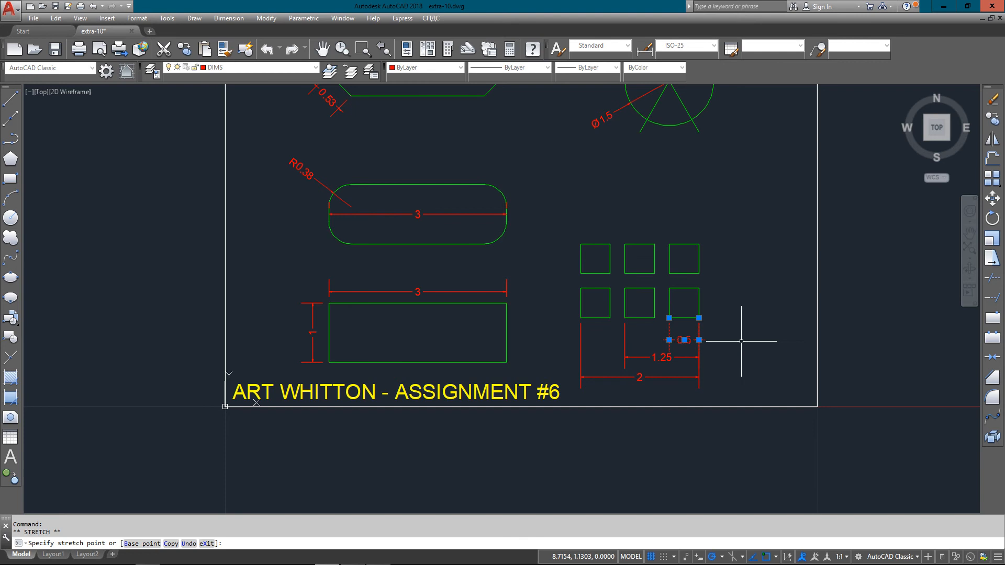
{"action": "mouse_move", "coordinate": [725, 359]}
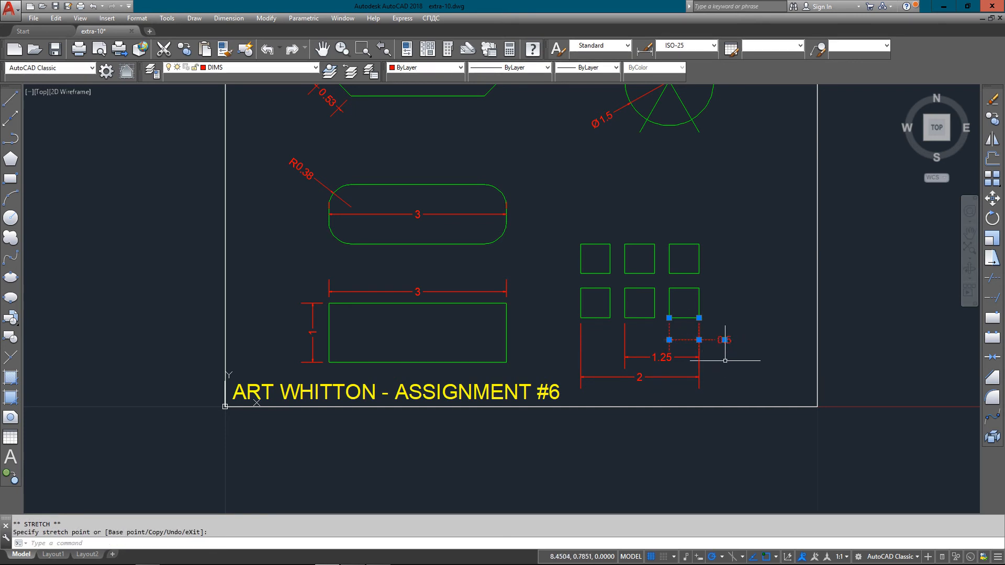
{"action": "key", "text": "Escape"}
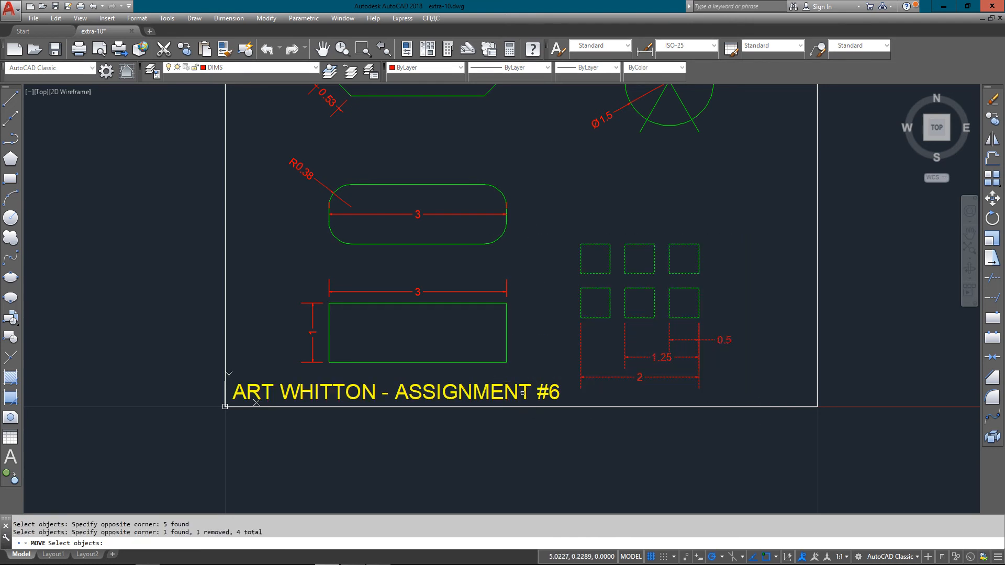
{"action": "mouse_move", "coordinate": [564, 336]}
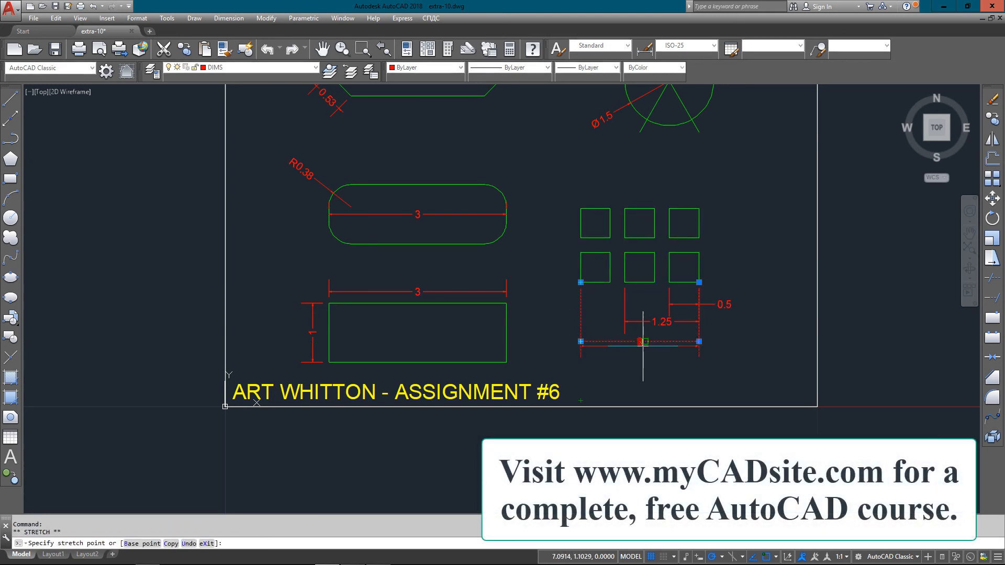
{"action": "key", "text": "Escape"}
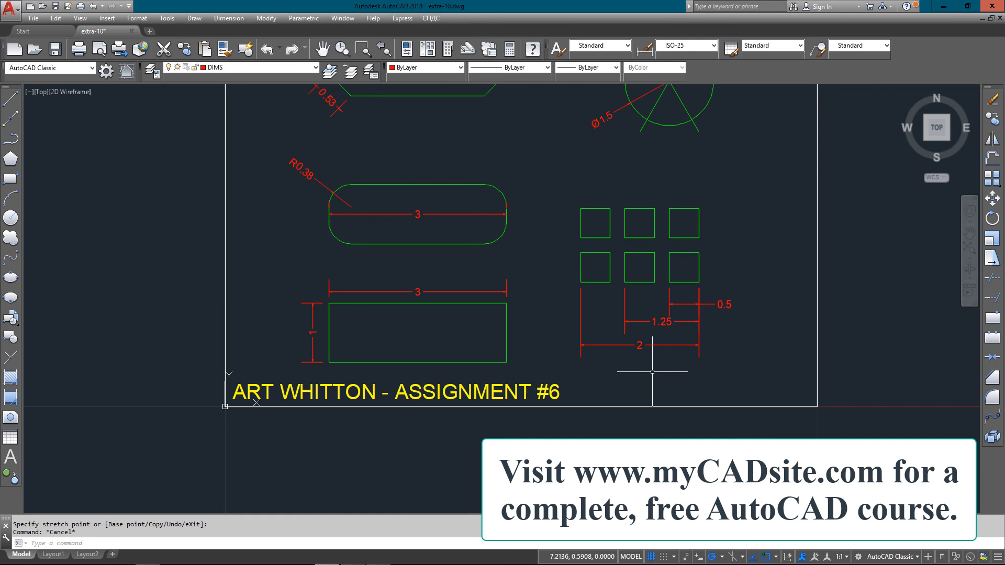
Step: Place a linear dimension reading 1 directly below the crossed circle
{"action": "left_click", "coordinate": [228, 17]}
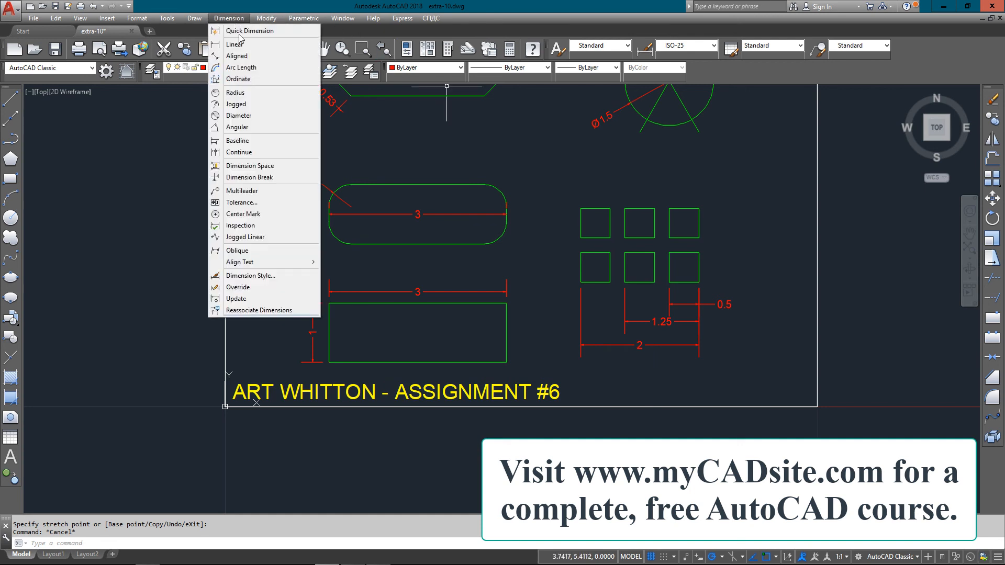
{"action": "left_click", "coordinate": [235, 44]}
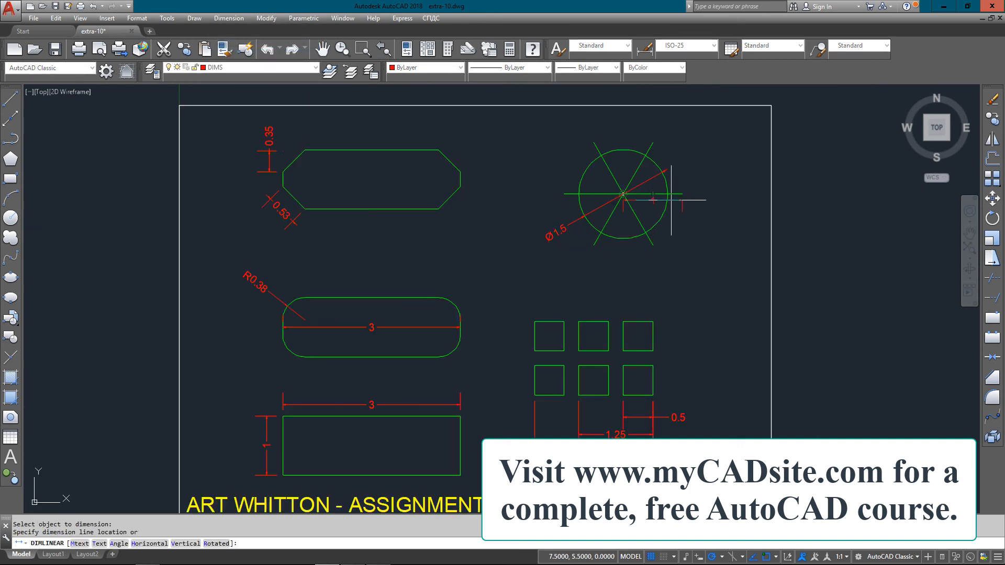
{"action": "left_click", "coordinate": [692, 238]}
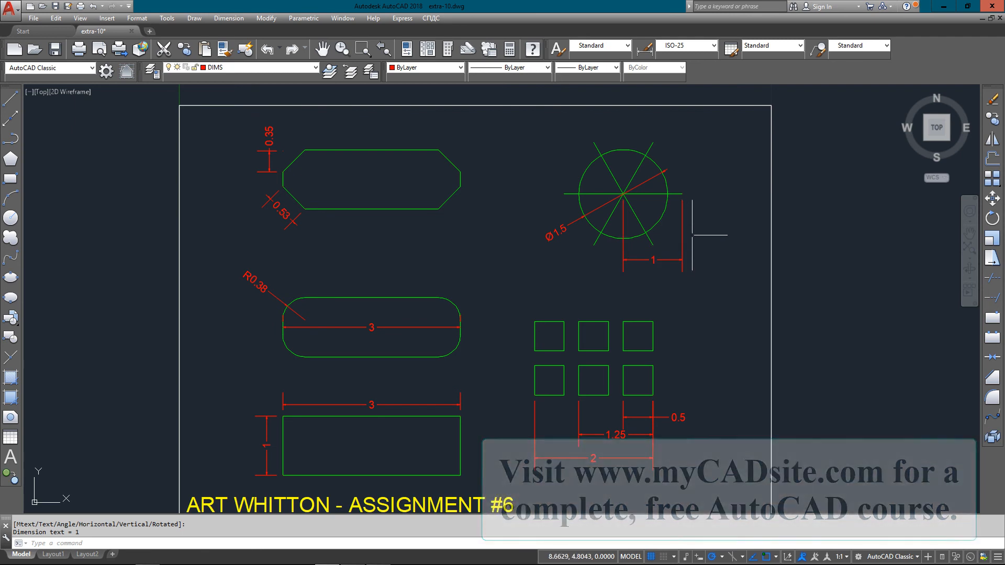
{"action": "mouse_move", "coordinate": [561, 178]}
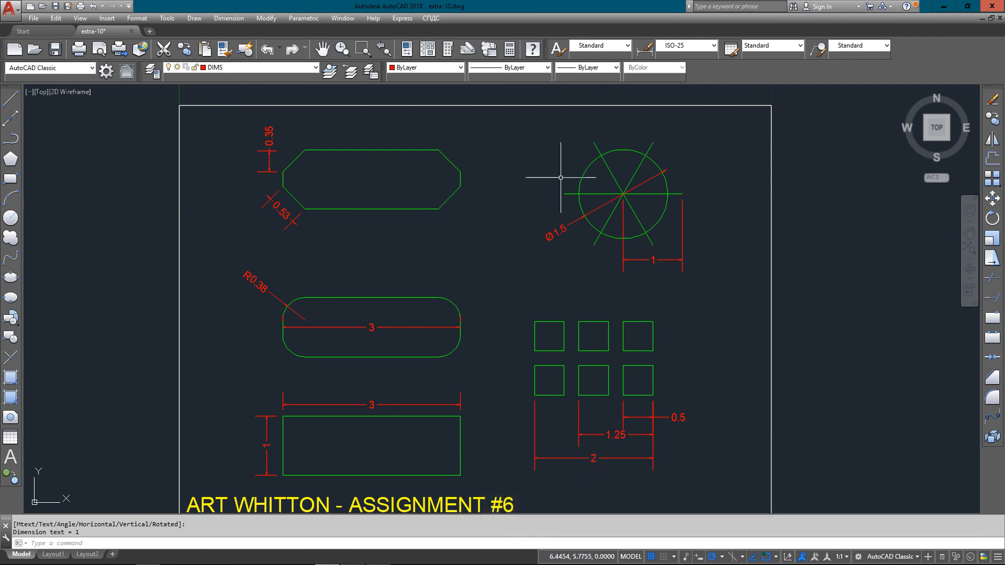
{"action": "mouse_move", "coordinate": [233, 72]}
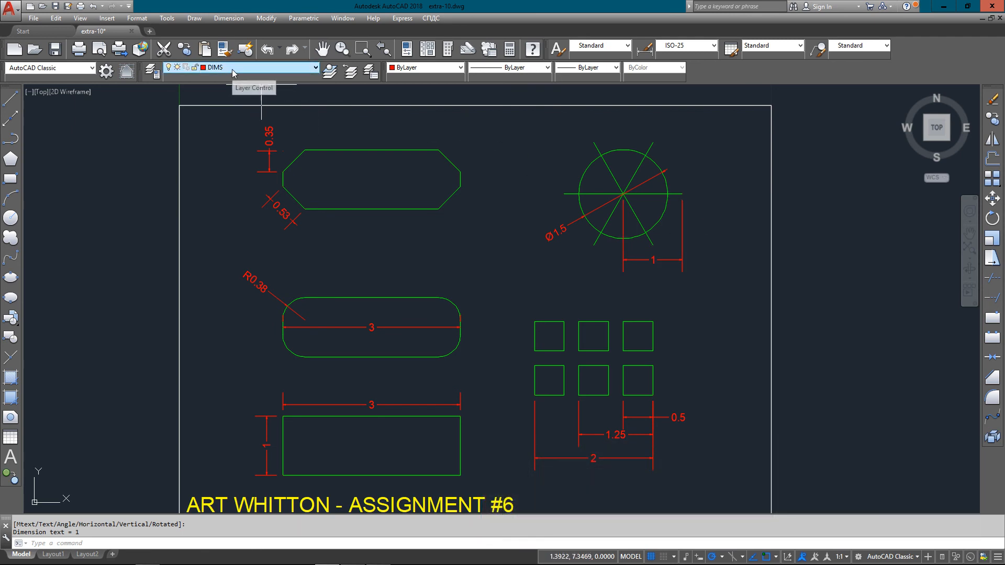